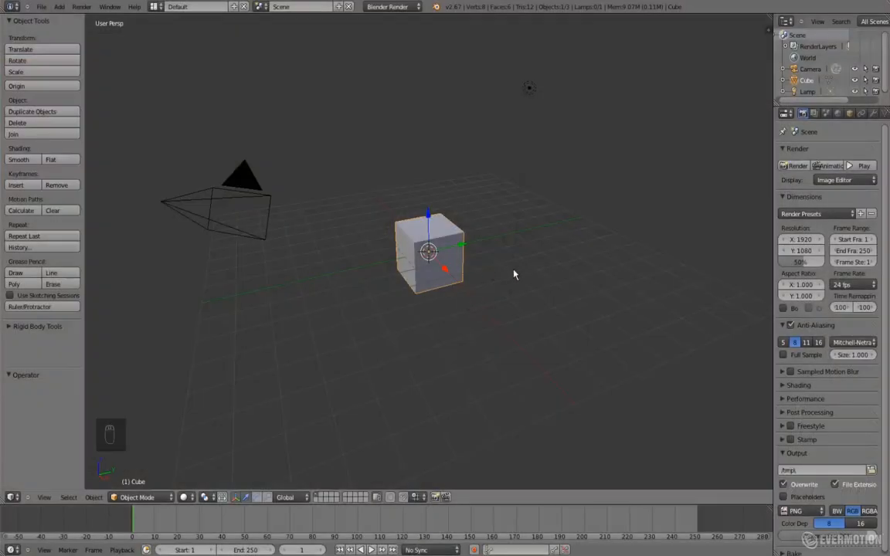
Delete the default objects and lay out a single enlarged plane viewed from the top
{"action": "key", "text": "a"}
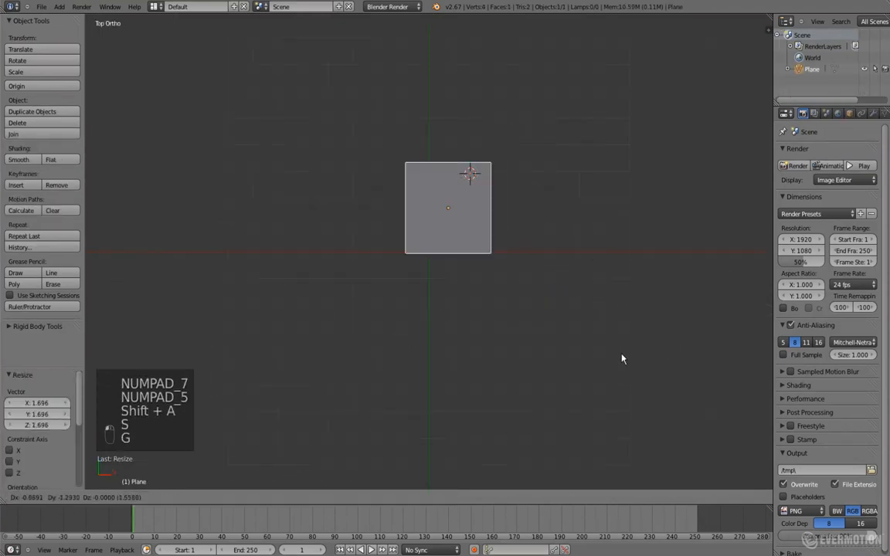
Subdivide the plane, cut an octagonal hole with To Sphere, then restart from a fresh four-vertex plane
{"action": "key", "text": "Tab"}
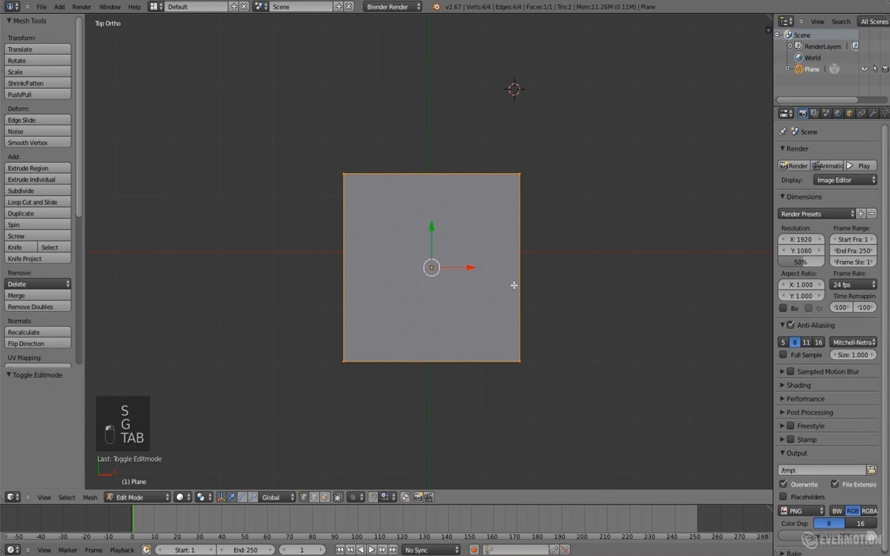
{"action": "left_click", "coordinate": [27, 190]}
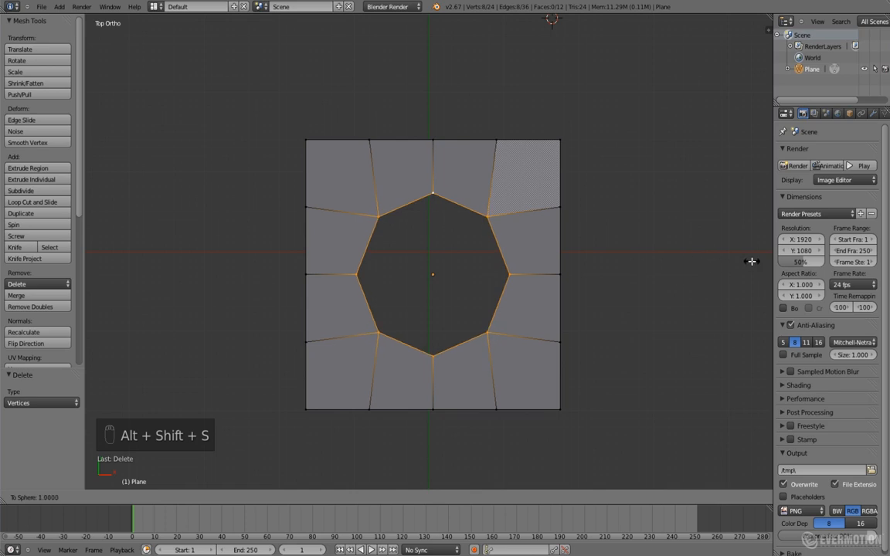
{"action": "key", "text": "Tab"}
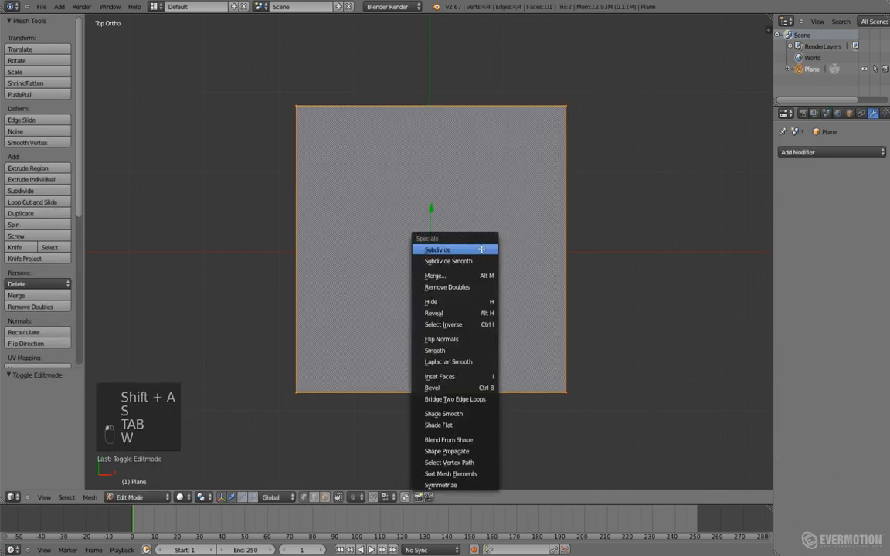
Subdivide the plane, bevel and delete the centre vertex to open a round hole
{"action": "left_click", "coordinate": [438, 250]}
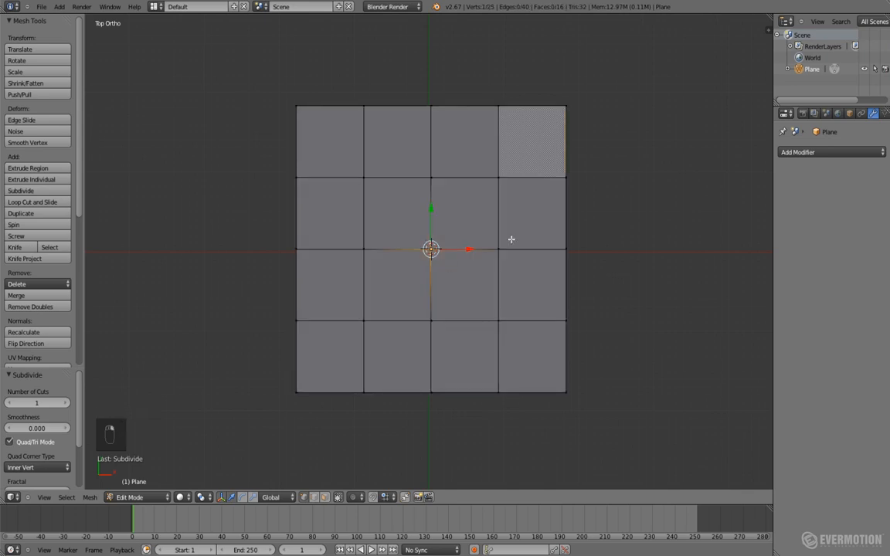
{"action": "key", "text": "ctrl+z"}
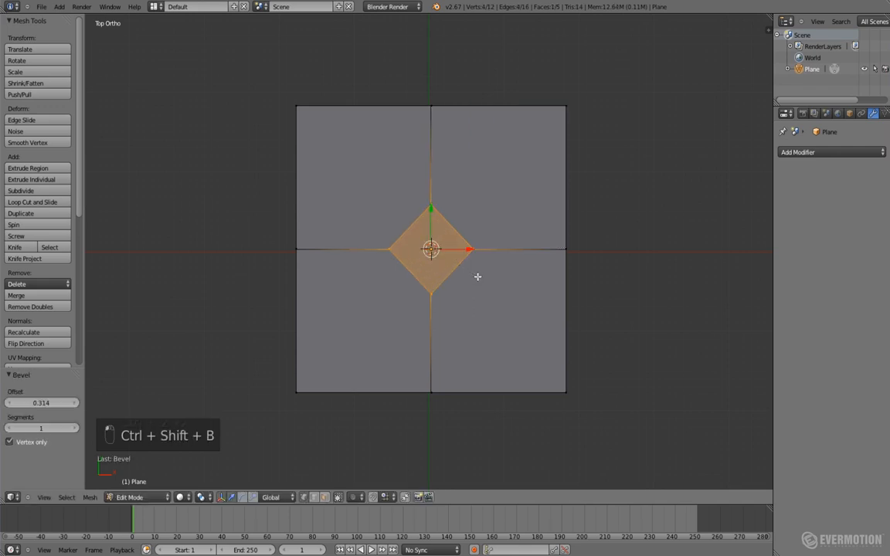
{"action": "key", "text": "W"}
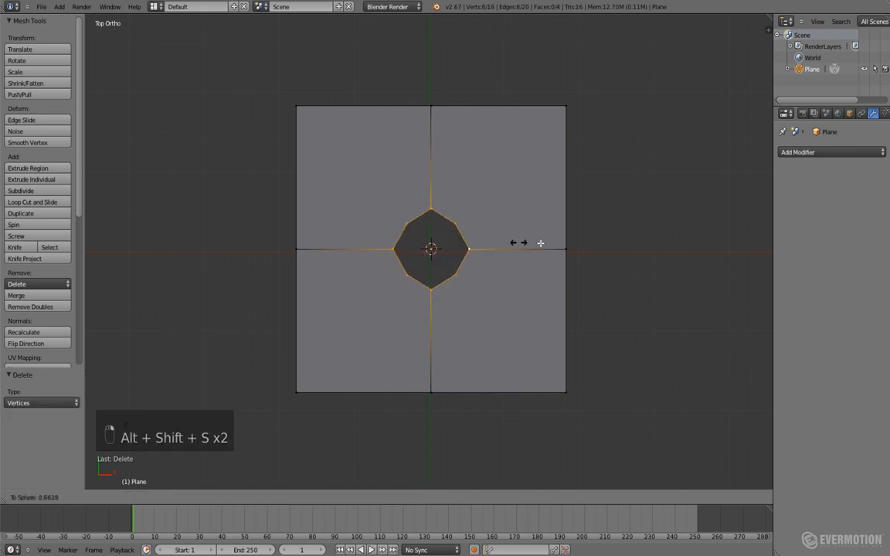
{"action": "key", "text": "Tab"}
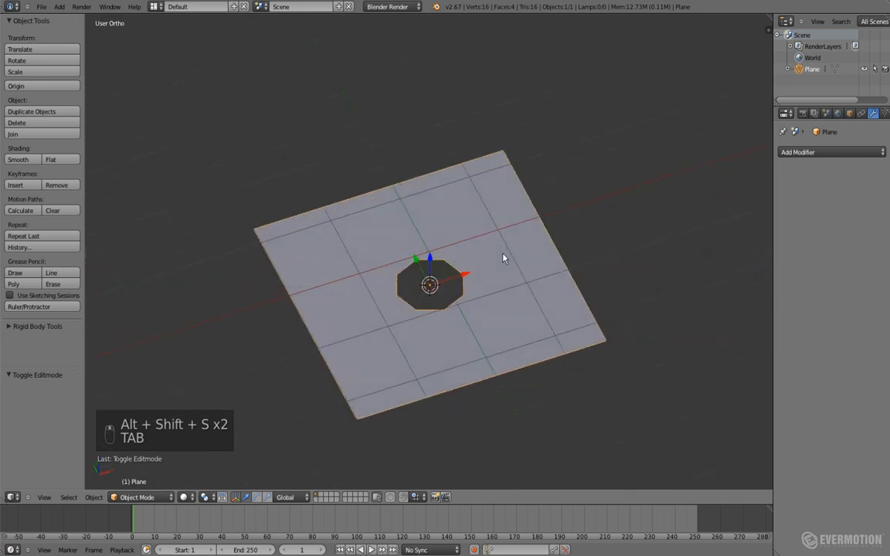
Connect the hole's vertices with J, then delete the plane to empty the scene
{"action": "key", "text": "Tab"}
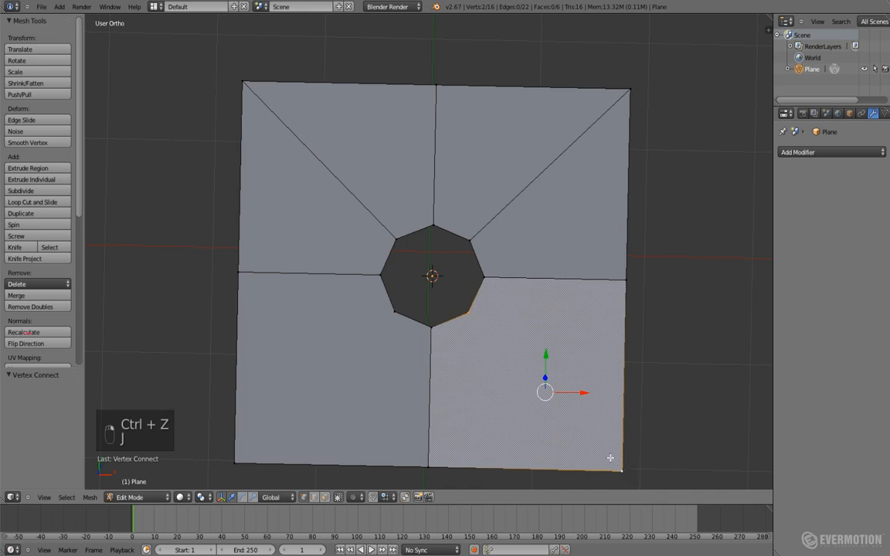
{"action": "key", "text": "J"}
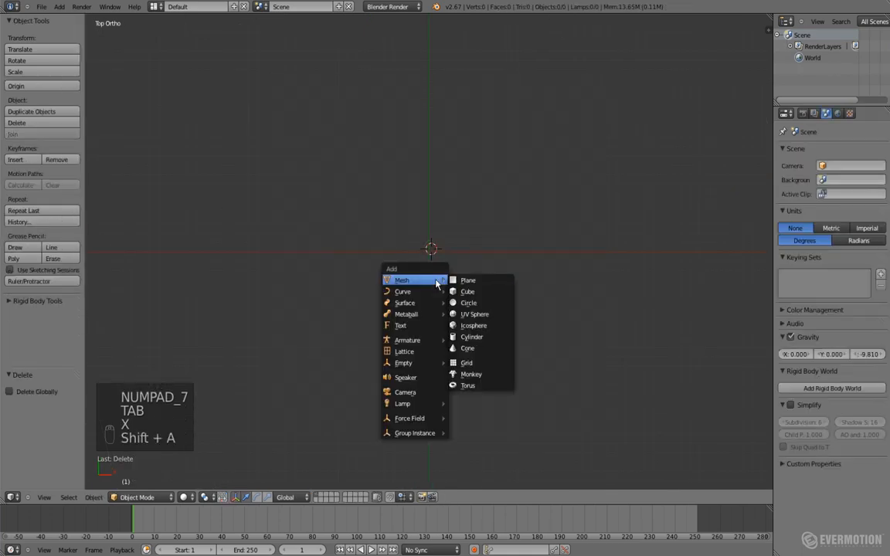
Add a plane, subdivide it into a grid and delete its centre faces
{"action": "left_click", "coordinate": [468, 280]}
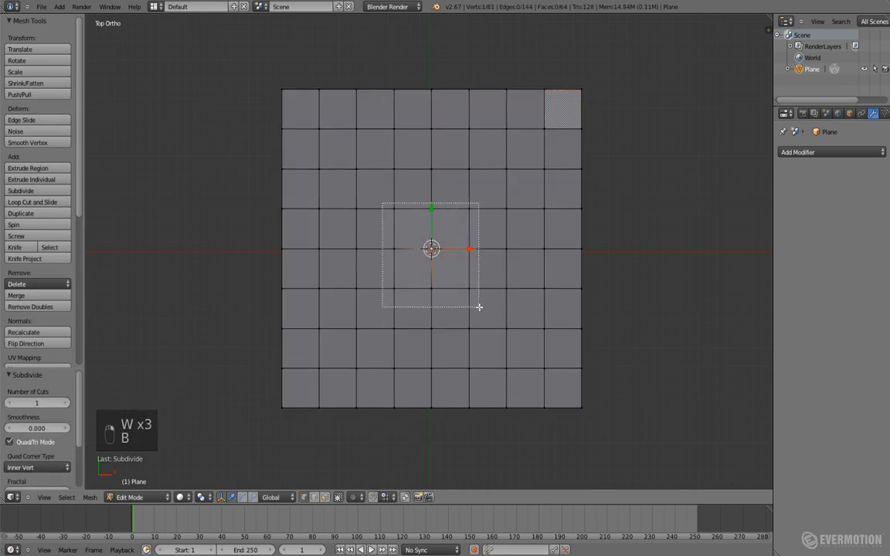
{"action": "key", "text": "X"}
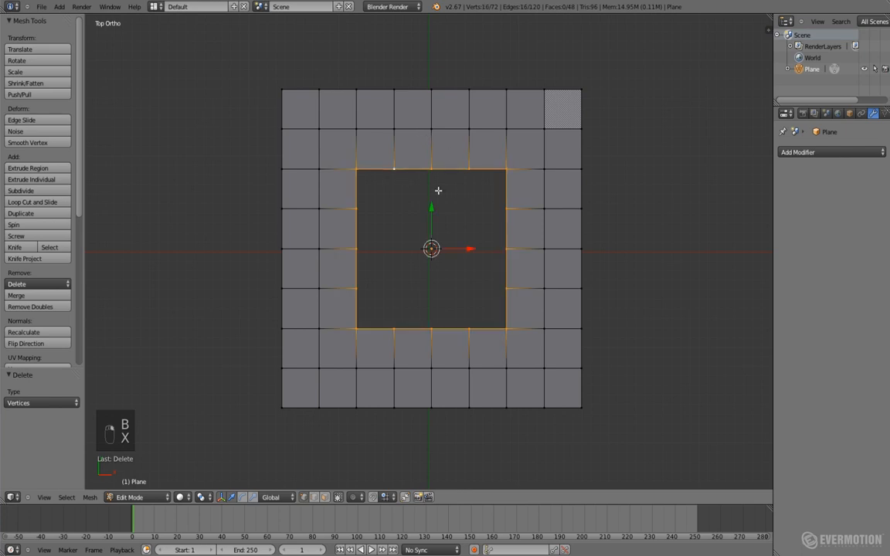
{"action": "key", "text": "a"}
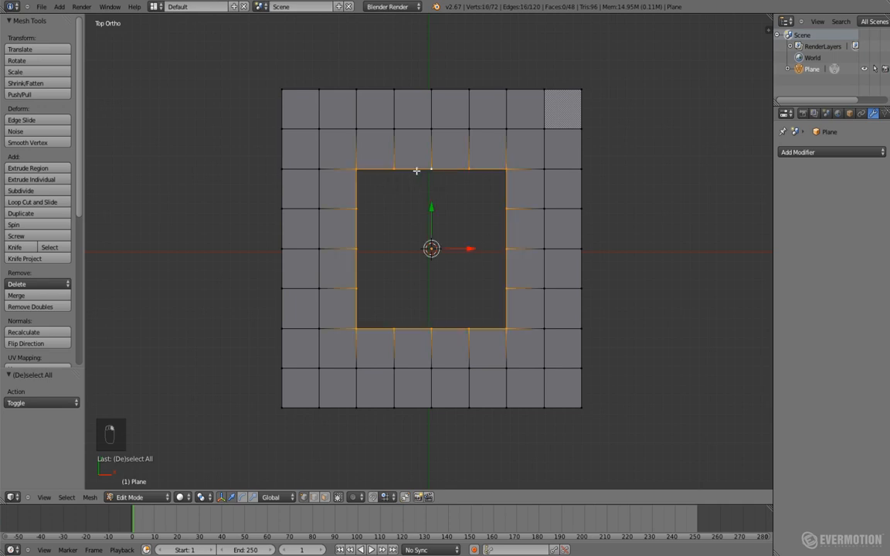
{"action": "mouse_move", "coordinate": [521, 10]}
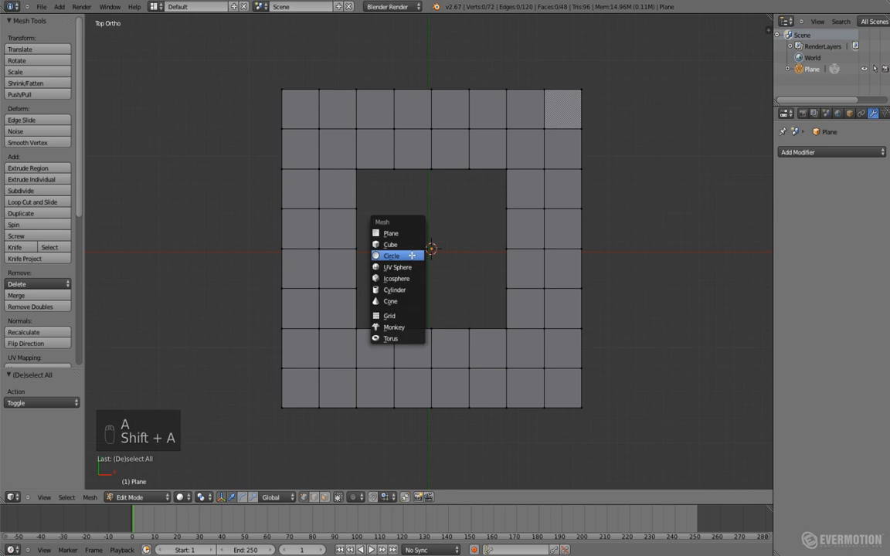
Fit a sixteen-vertex circle into the square hole, bridge it, check it from front and top, then delete the plane
{"action": "left_click", "coordinate": [390, 255]}
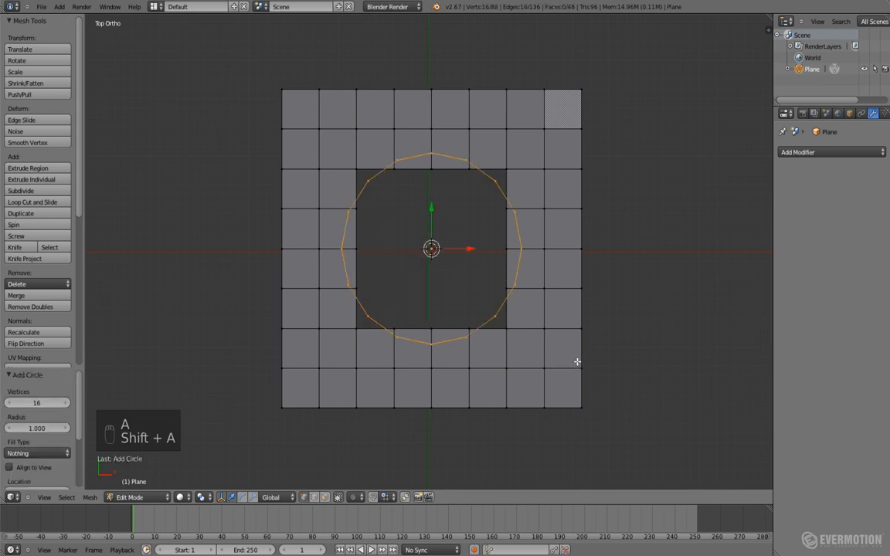
{"action": "key", "text": "s"}
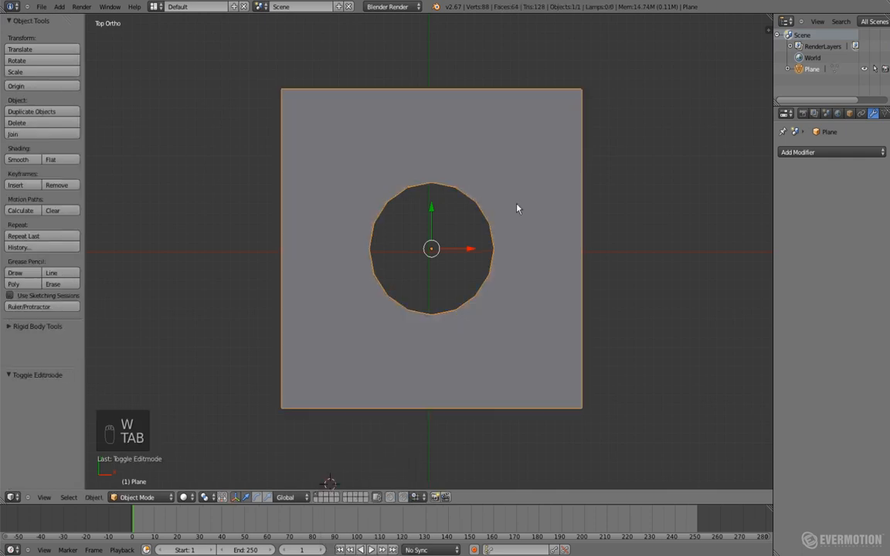
{"action": "key", "text": "KP_1"}
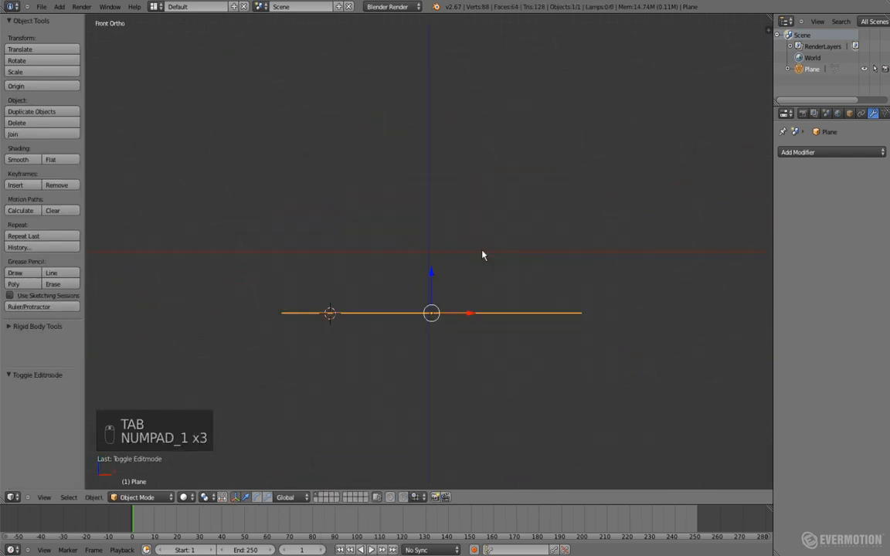
{"action": "key", "text": "x"}
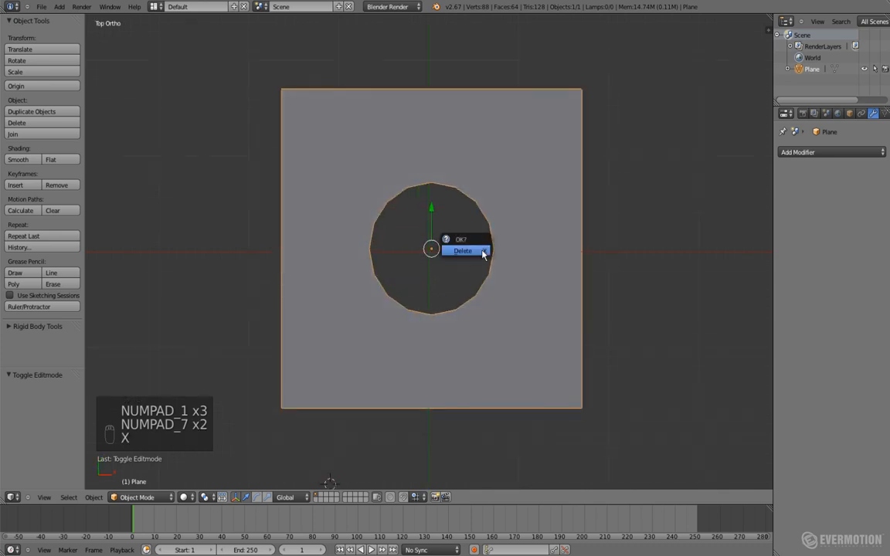
{"action": "left_click", "coordinate": [462, 250]}
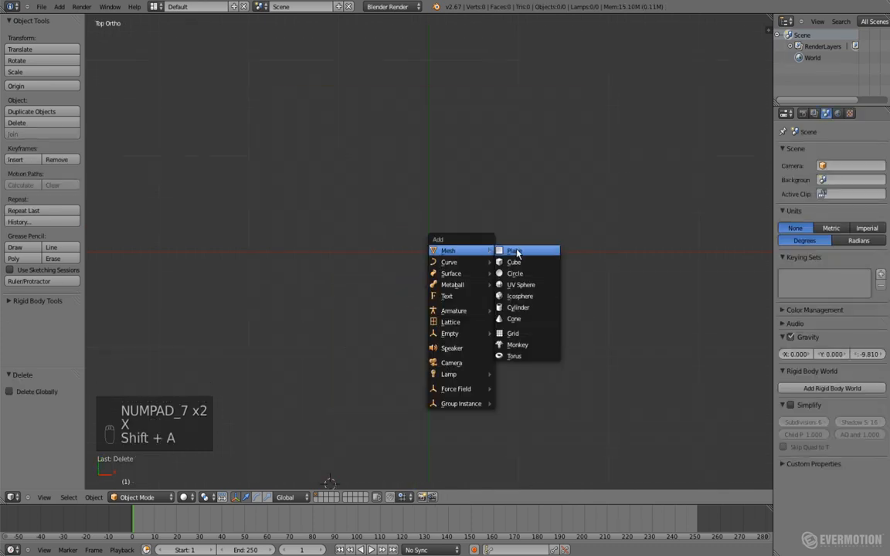
Inset the new plane, delete its centre face and add a modifier to the resulting ring
{"action": "left_click", "coordinate": [515, 250]}
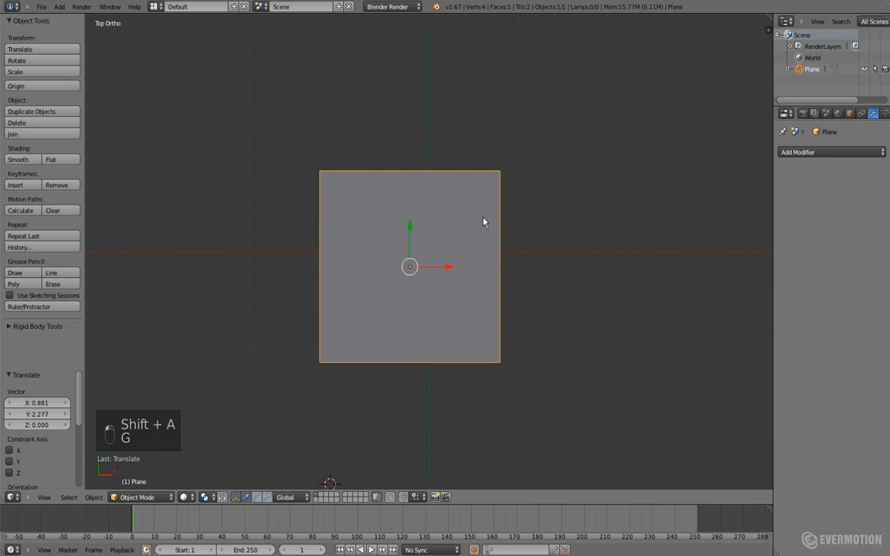
{"action": "key", "text": "Tab"}
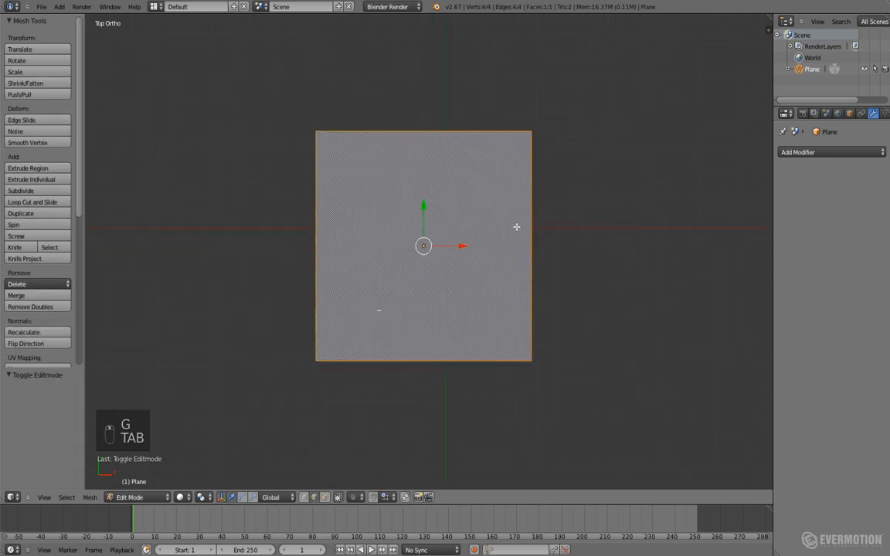
{"action": "key", "text": "I"}
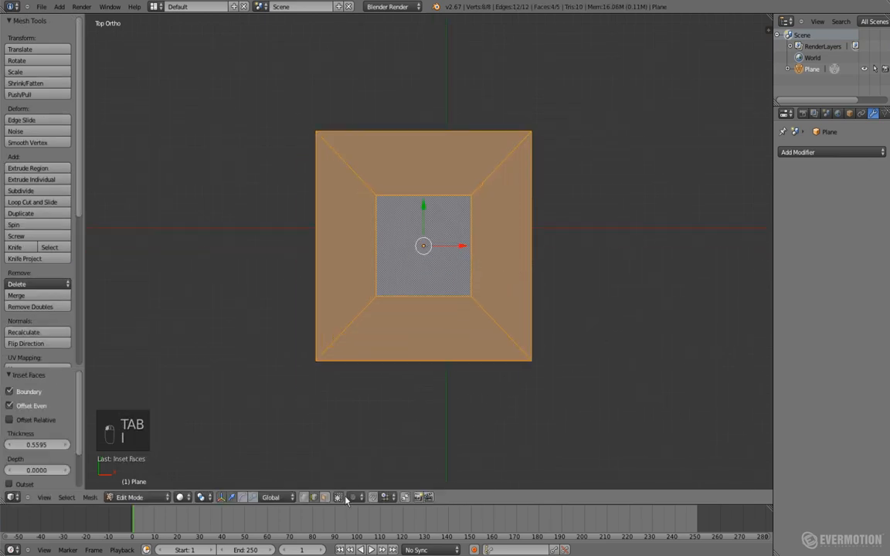
{"action": "key", "text": "x"}
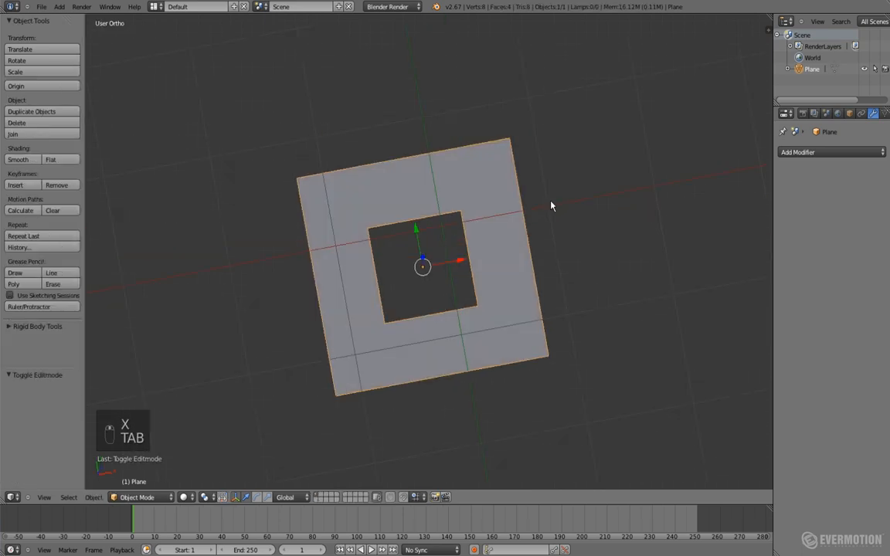
{"action": "left_click", "coordinate": [830, 151]}
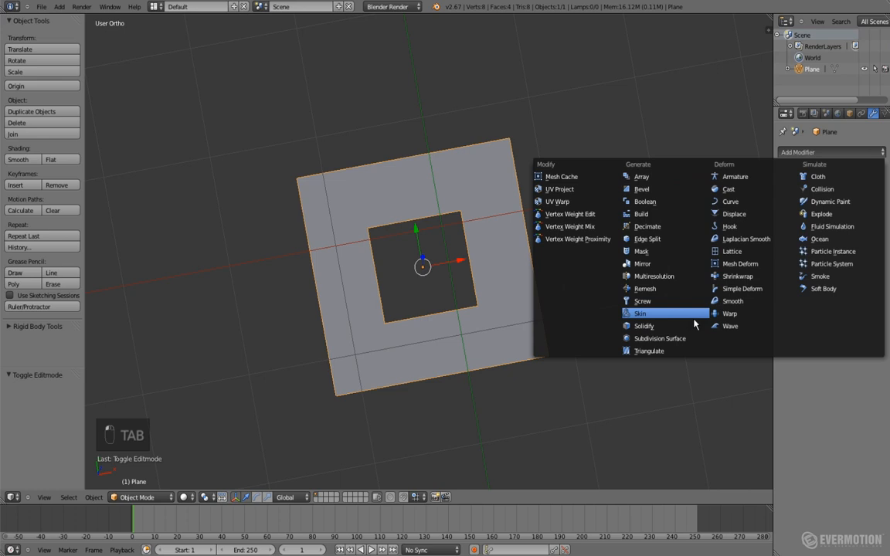
{"action": "left_click", "coordinate": [663, 338]}
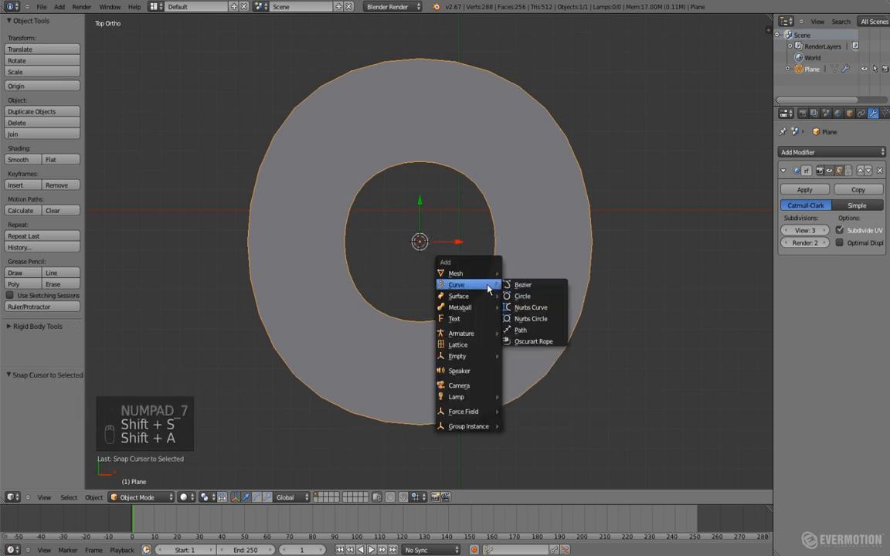
Round the ring's vertices with To Sphere and smooth it at subdivision level 2, then delete it
{"action": "left_click", "coordinate": [520, 296]}
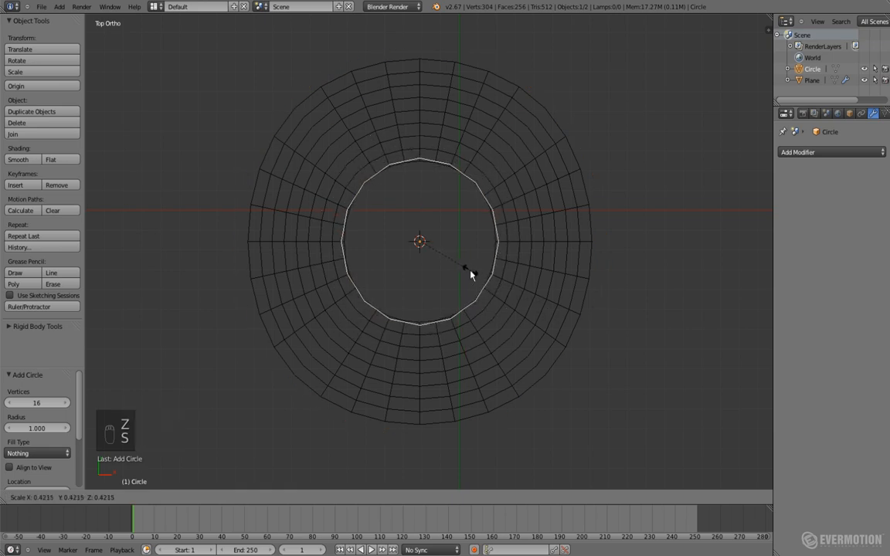
{"action": "key", "text": "ctrl+2"}
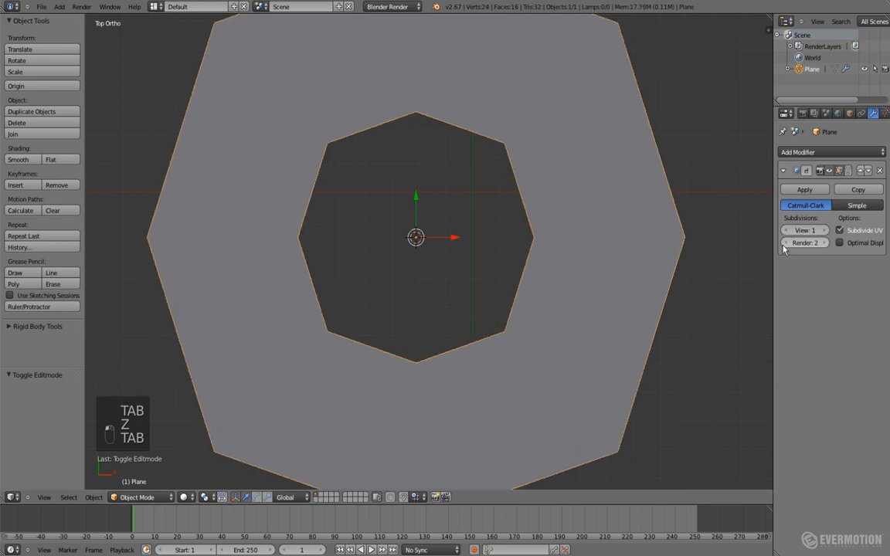
{"action": "key", "text": "Tab"}
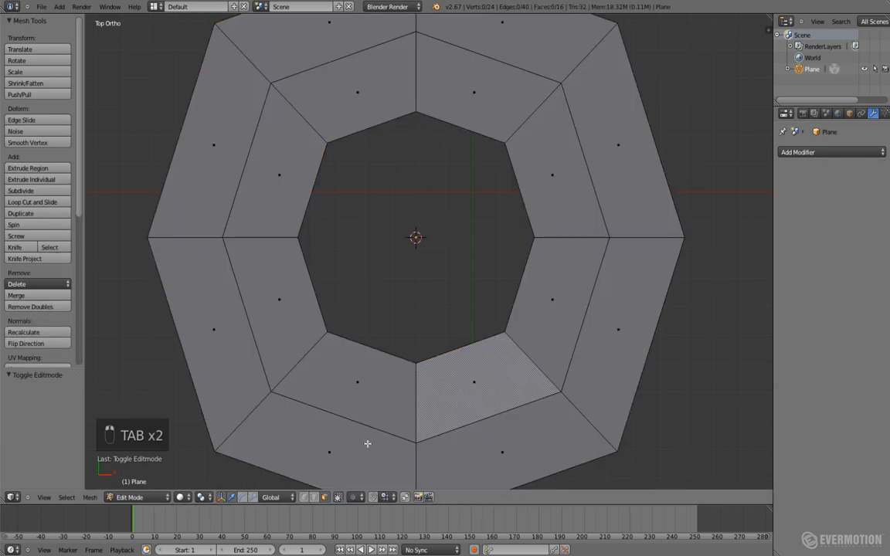
{"action": "key", "text": "Alt+Shift+S"}
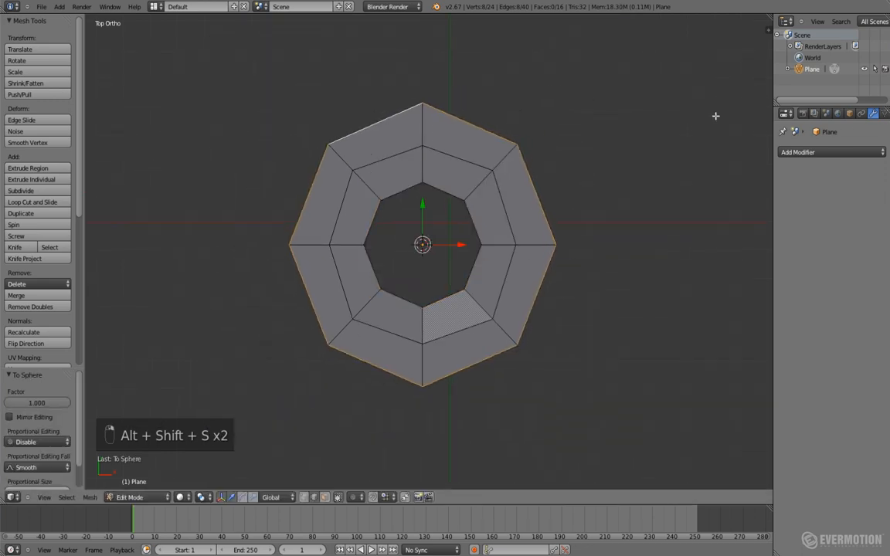
{"action": "key", "text": "Tab"}
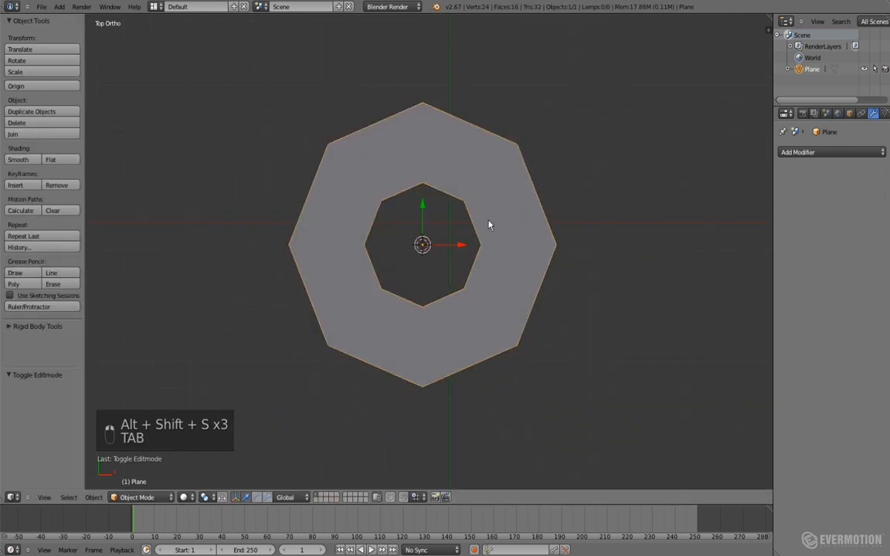
{"action": "key", "text": "ctrl+2"}
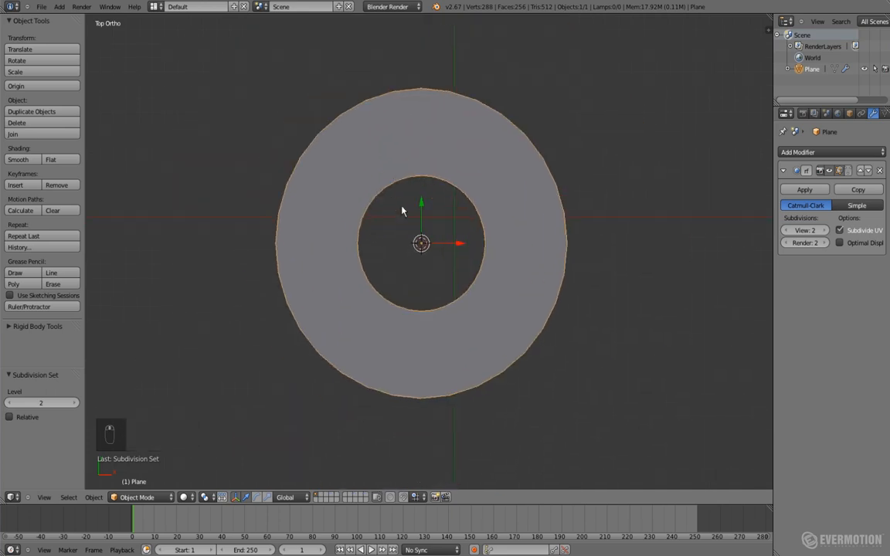
{"action": "key", "text": "X"}
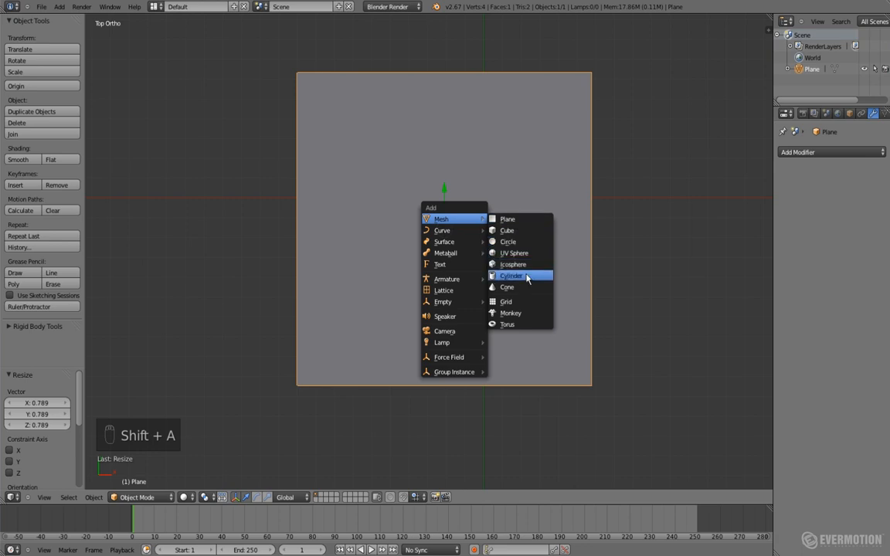
Add a cylinder, apply a Boolean Difference to punch a round hole in the plane, then remove the plane
{"action": "left_click", "coordinate": [511, 275]}
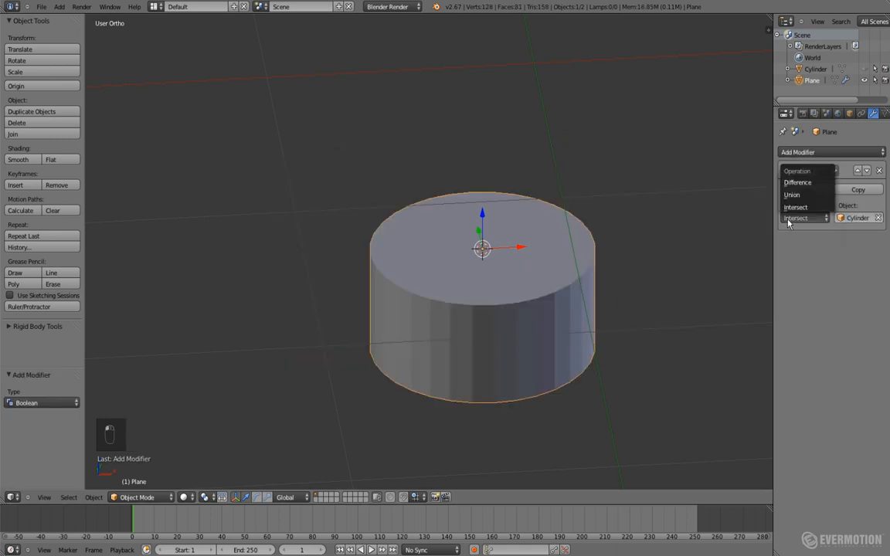
{"action": "left_click", "coordinate": [797, 182]}
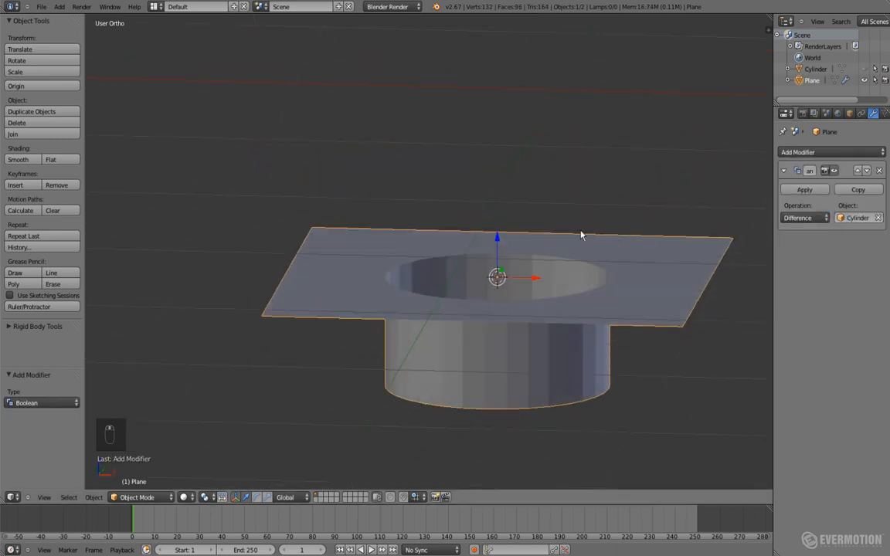
{"action": "left_click", "coordinate": [804, 188]}
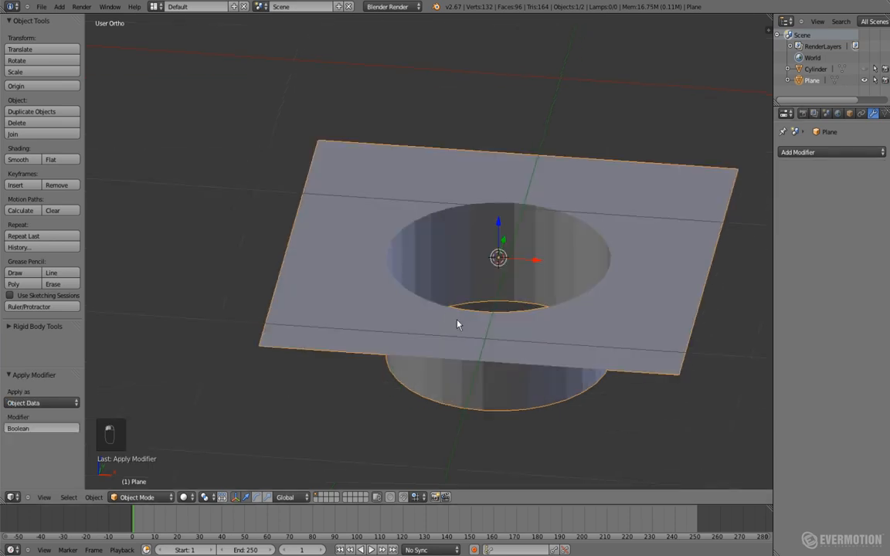
{"action": "key", "text": "tab"}
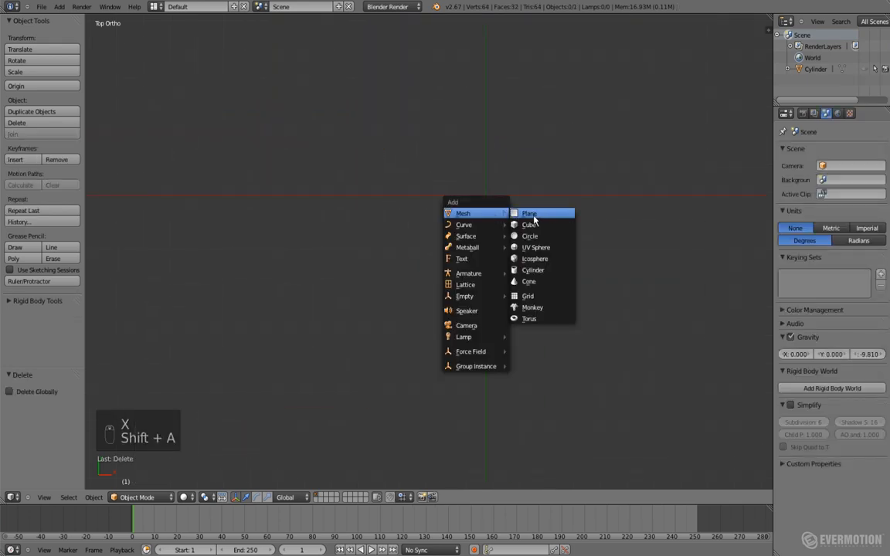
Add a cube, tilt it and edit its mesh viewed straight down on the top face
{"action": "left_click", "coordinate": [529, 225]}
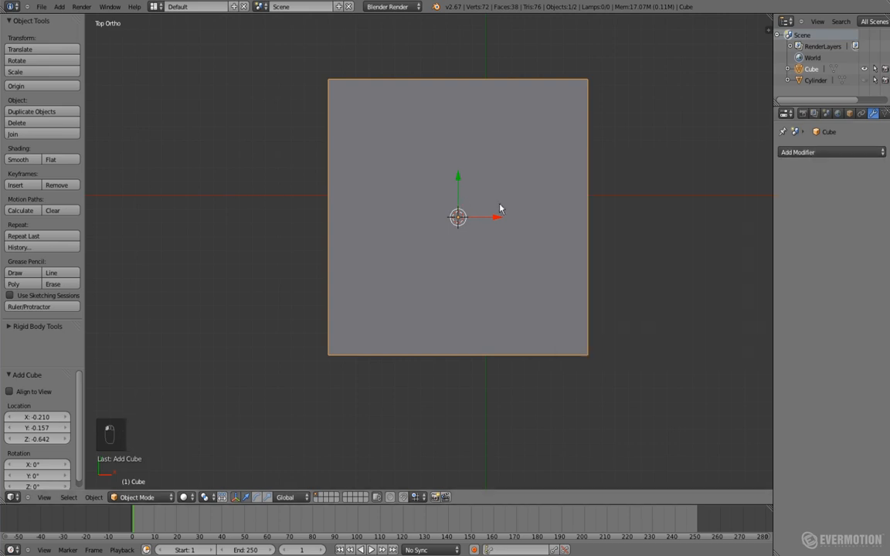
{"action": "left_click_drag", "start_coordinate": [499, 209], "coordinate": [514, 182]}
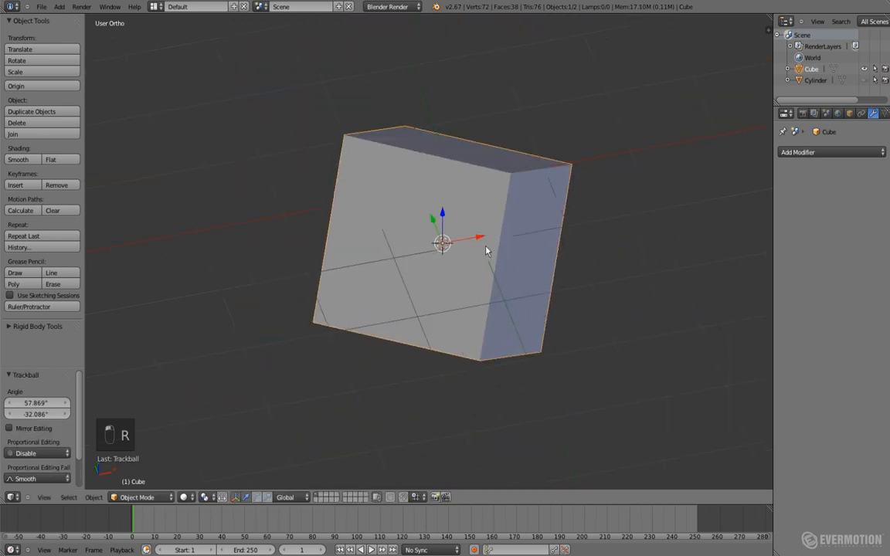
{"action": "key", "text": "Tab"}
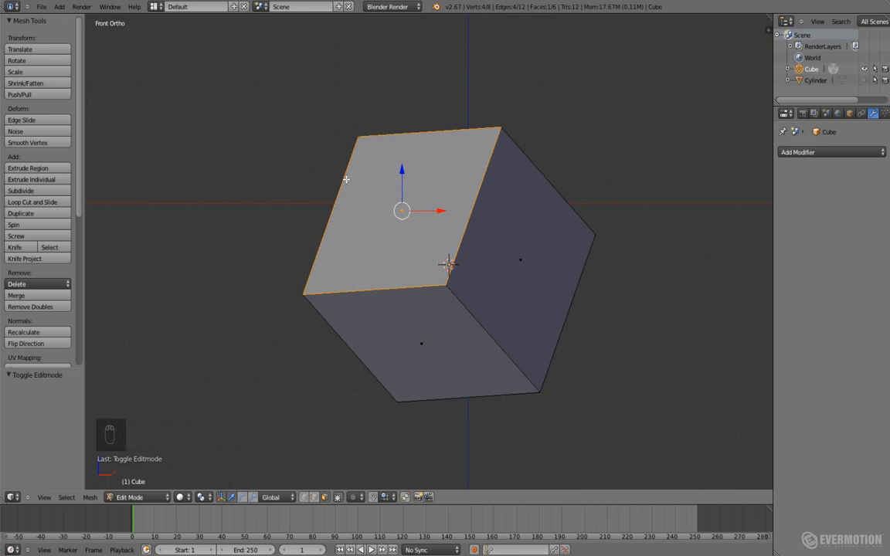
{"action": "mouse_move", "coordinate": [421, 238]}
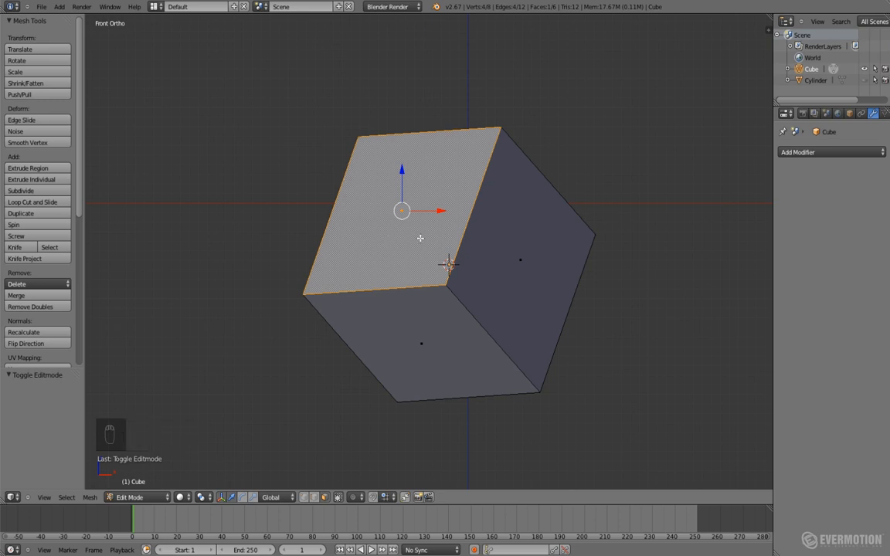
{"action": "key", "text": "Shift+KP_7"}
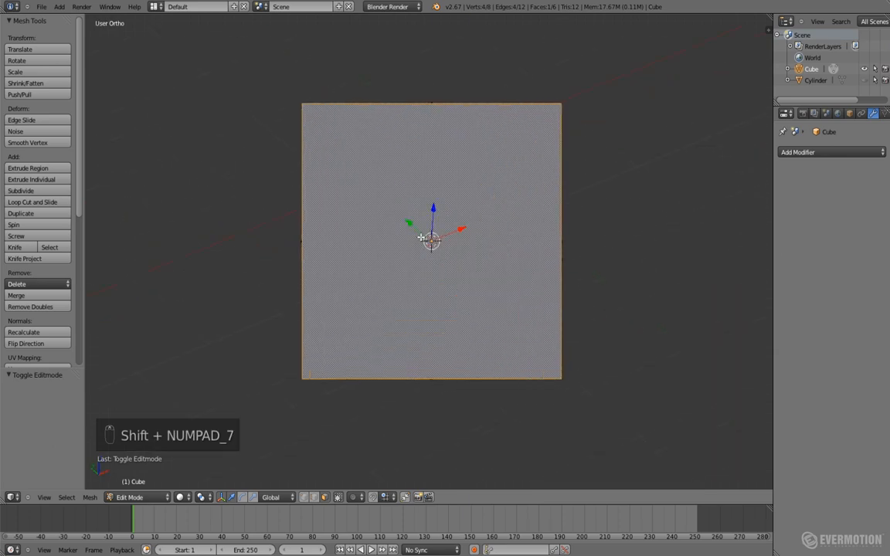
Delete the top face keeping its edges, then remove the misaligned circle added over the opening
{"action": "key", "text": "x"}
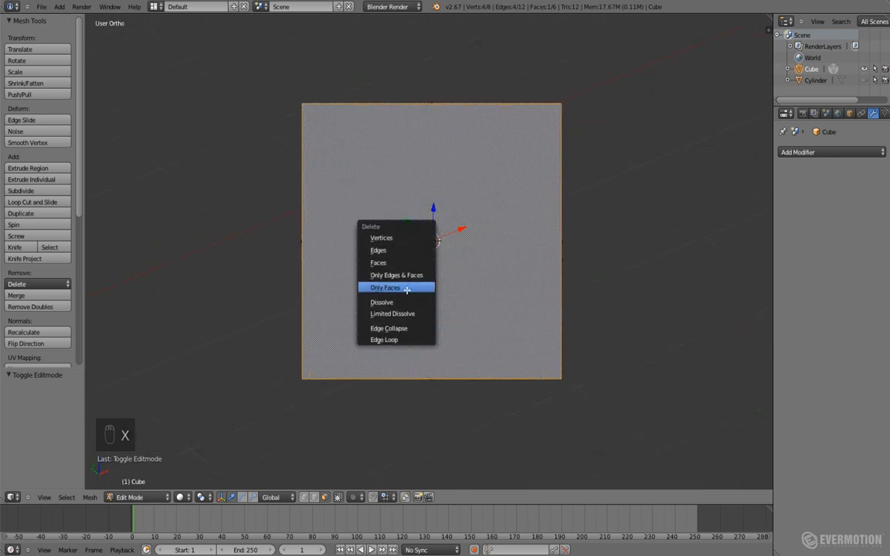
{"action": "left_click", "coordinate": [385, 288]}
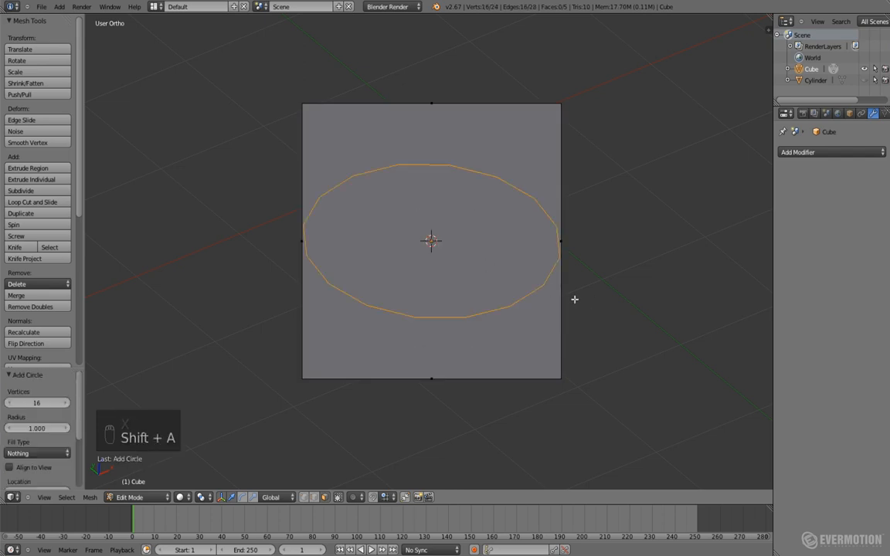
{"action": "mouse_move", "coordinate": [420, 180]}
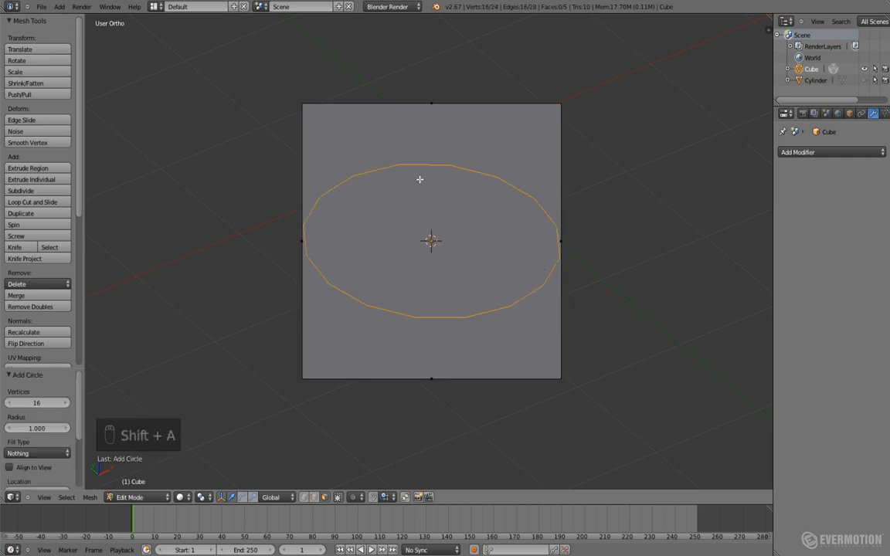
{"action": "key", "text": "X"}
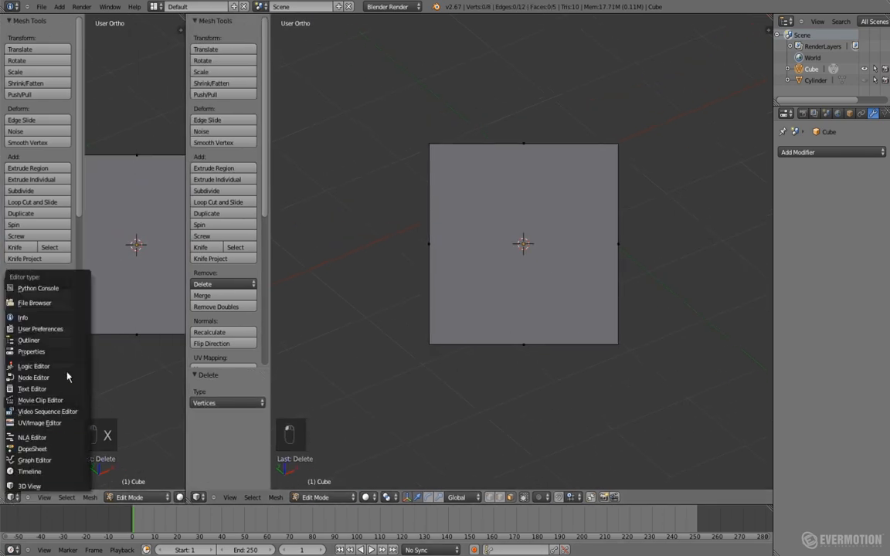
Add a view-aligned circle shrunk inside the open top, delete its vertices, and bring up the add list
{"action": "left_click", "coordinate": [40, 24]}
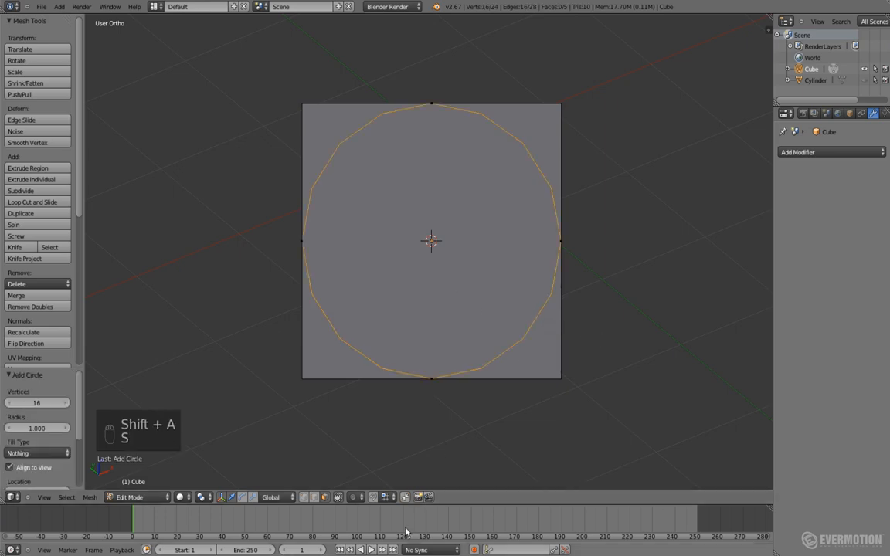
{"action": "key", "text": "s"}
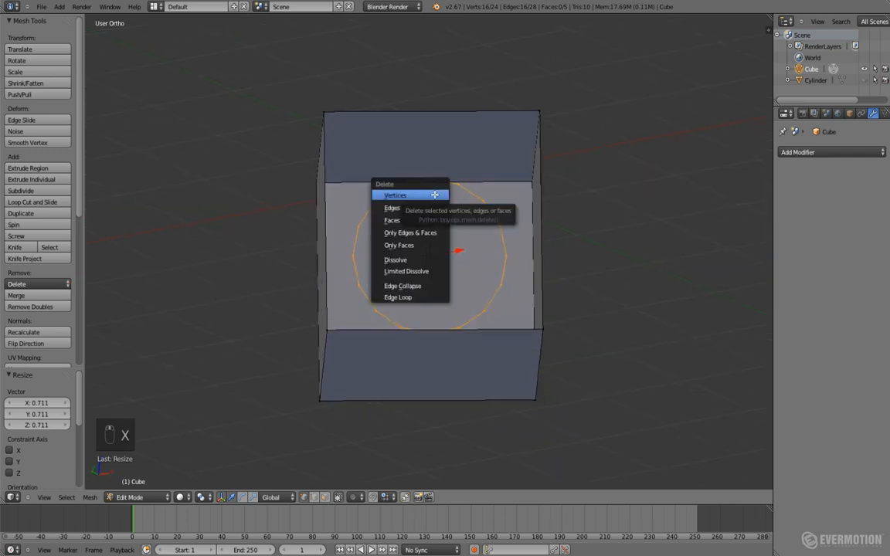
{"action": "left_click", "coordinate": [395, 195]}
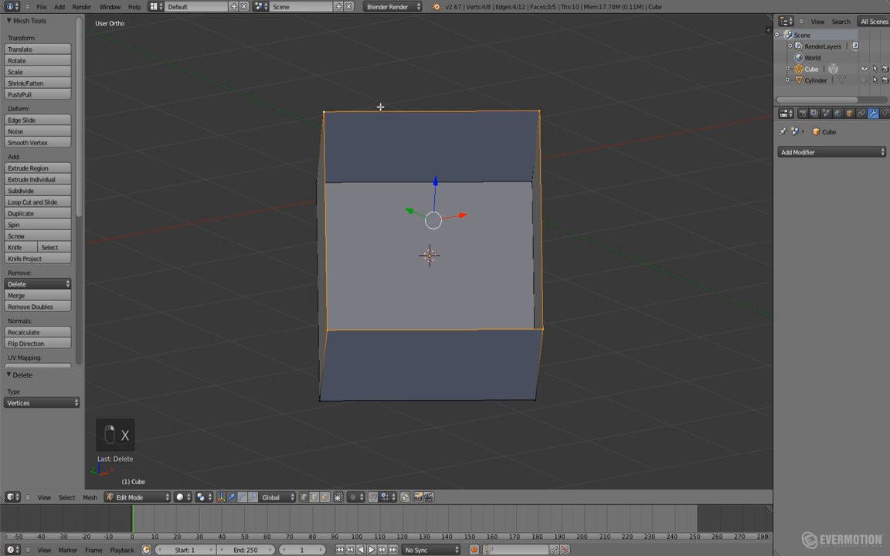
{"action": "key", "text": "F"}
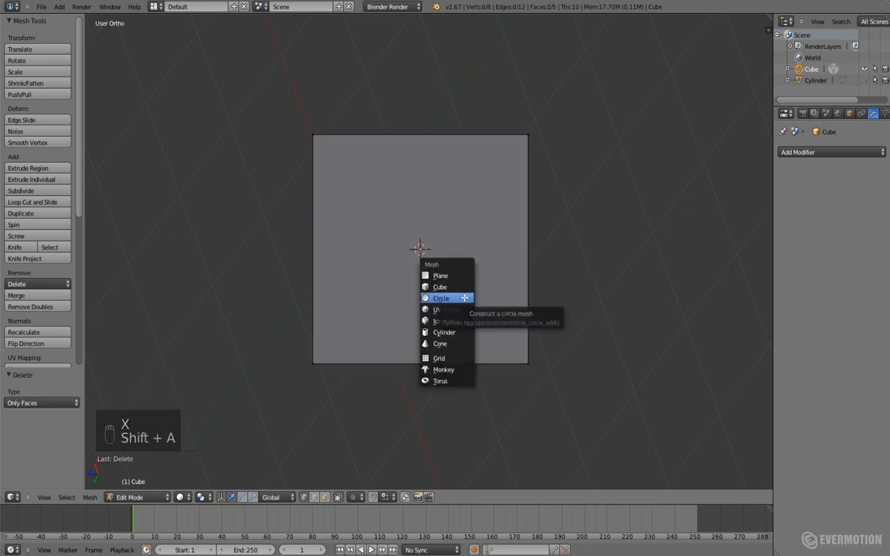
Add a circle, fill the cube face around it with Alt+F Beauty fill, then delete the cube
{"action": "left_click", "coordinate": [441, 297]}
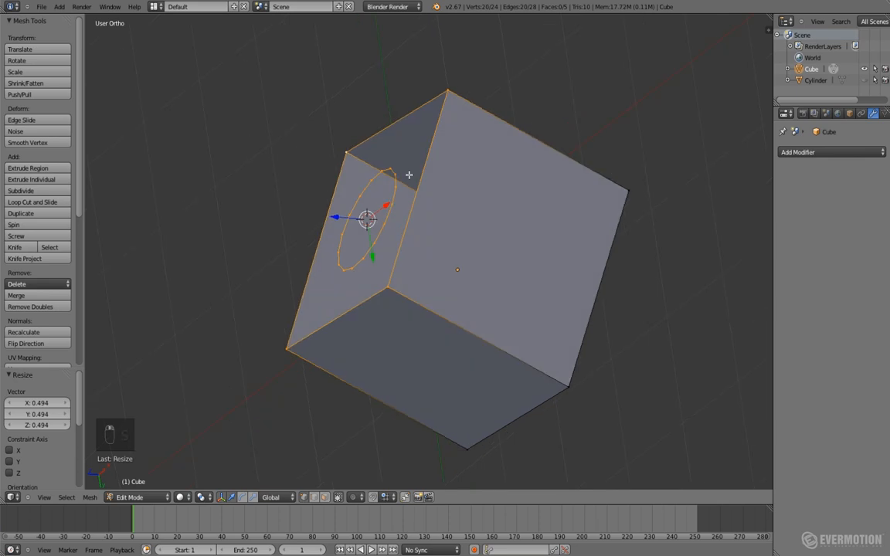
{"action": "left_click_drag", "start_coordinate": [408, 176], "coordinate": [508, 244]}
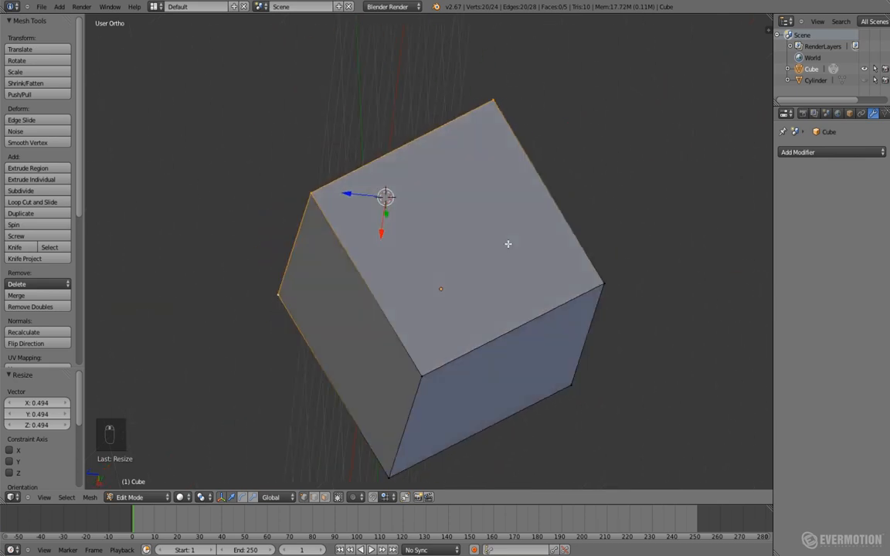
{"action": "left_click_drag", "start_coordinate": [508, 245], "coordinate": [364, 215]}
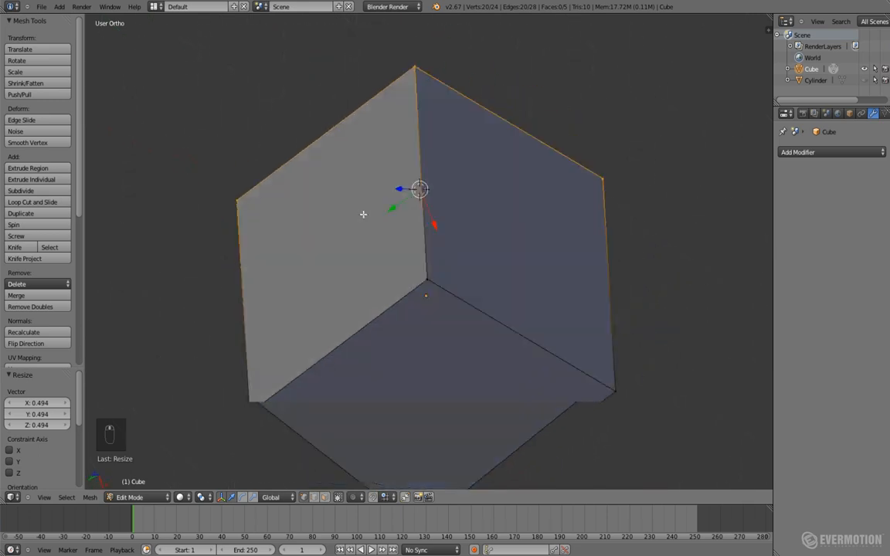
{"action": "key", "text": "KP_1"}
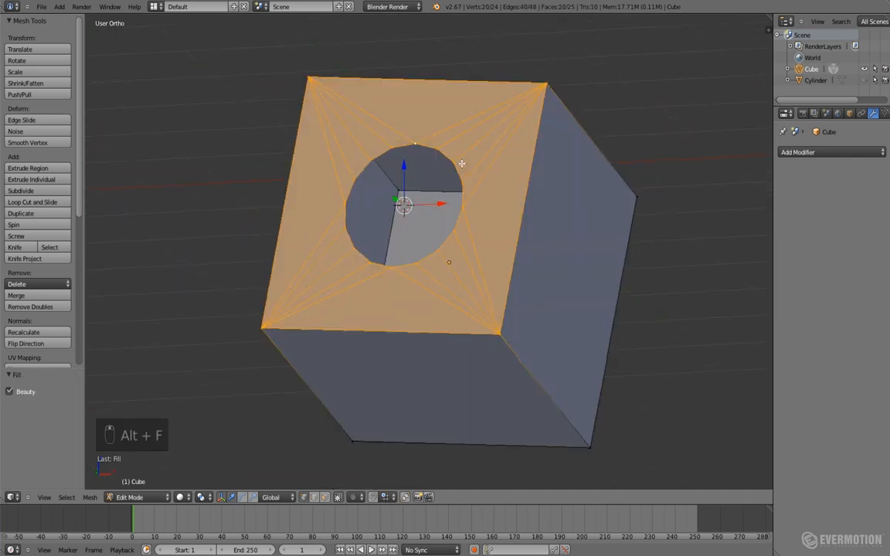
{"action": "key", "text": "Tab"}
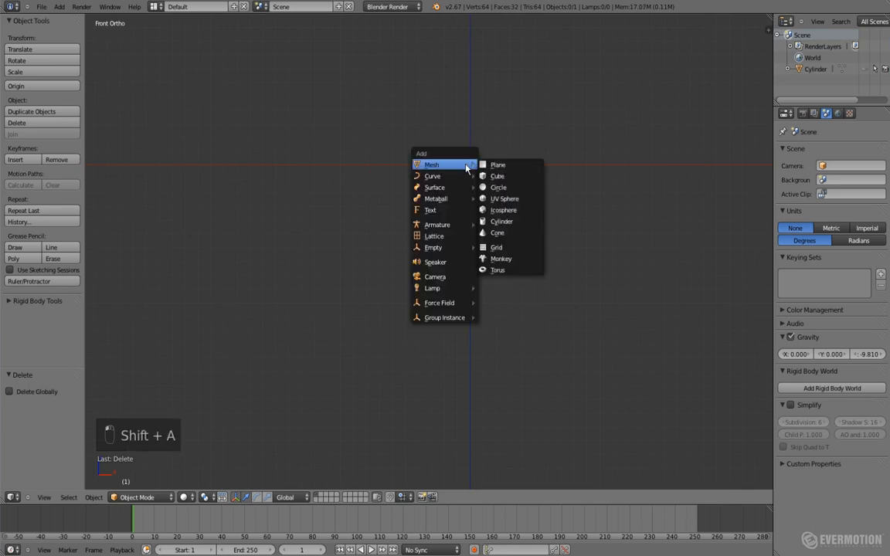
{"action": "mouse_move", "coordinate": [433, 177]}
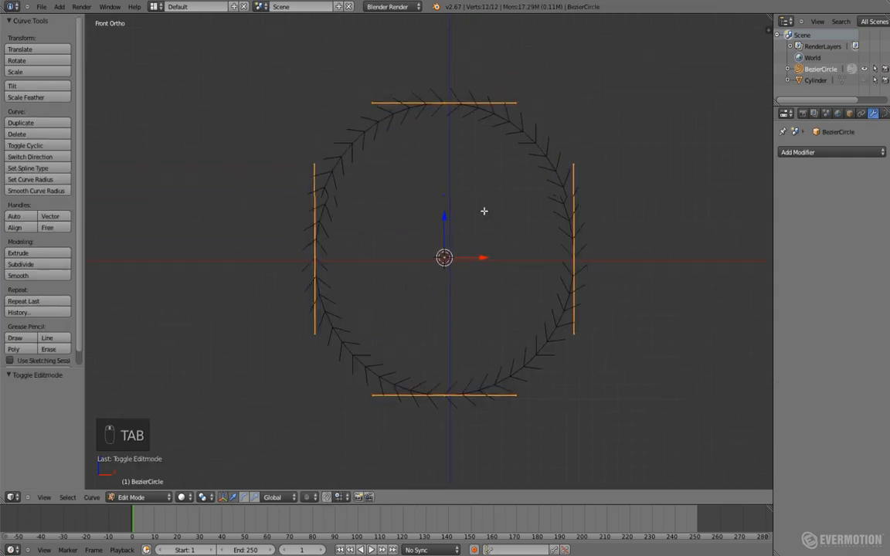
Turn a Bezier circle into a square with Vector handles and 45° rotation, duplicating scaled circles as holes
{"action": "key", "text": "v"}
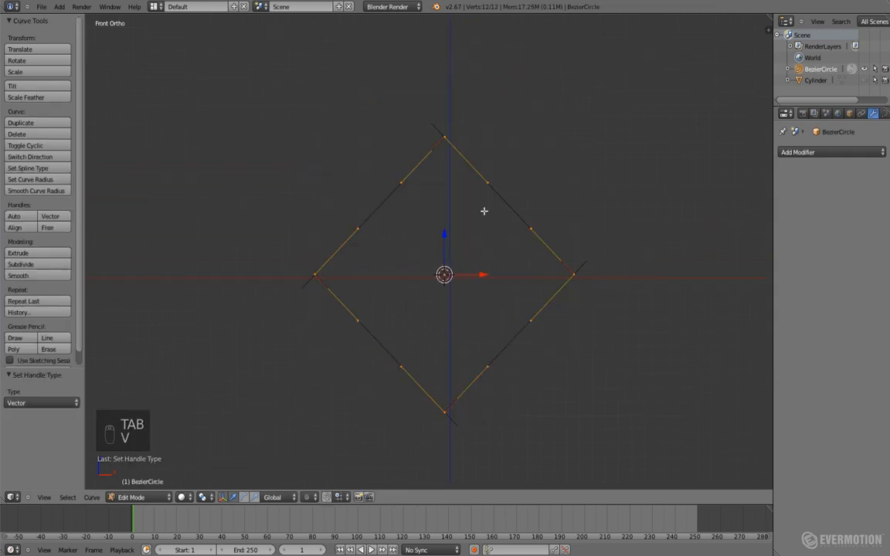
{"action": "key", "text": "TAB"}
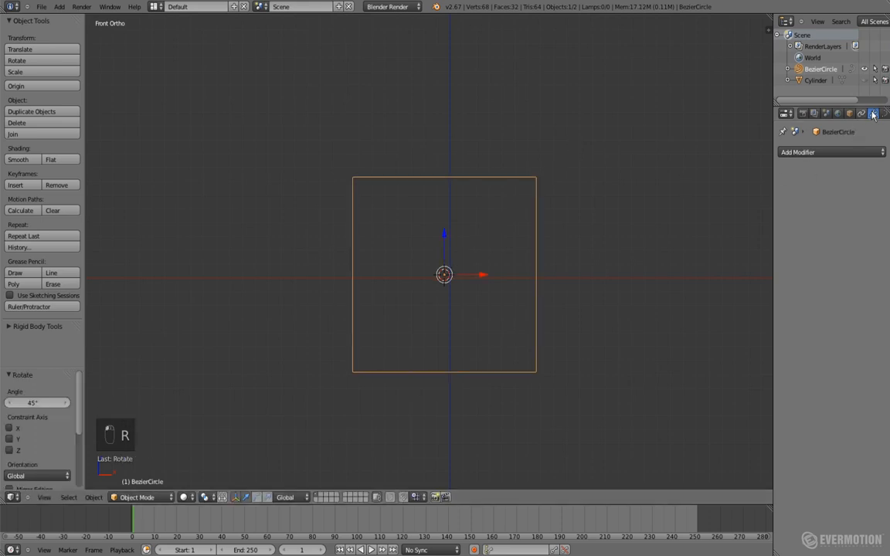
{"action": "key", "text": "Tab"}
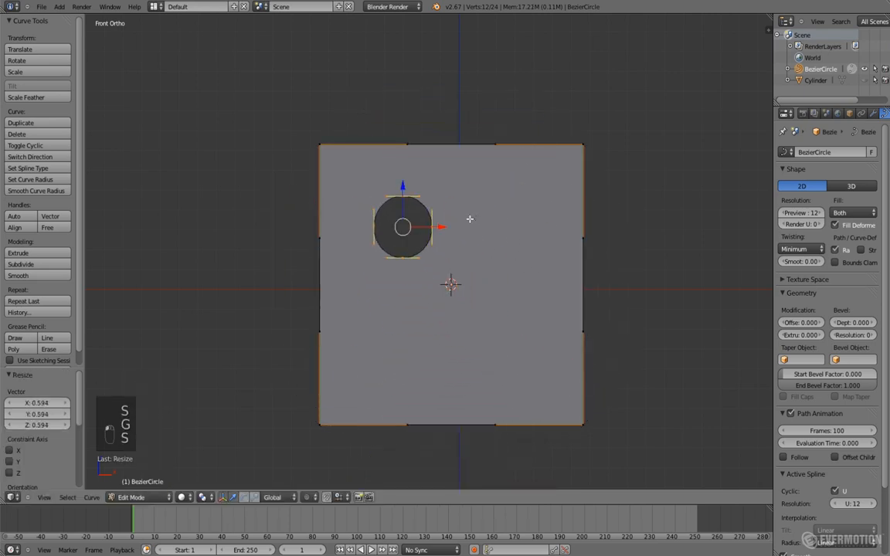
{"action": "key", "text": "shift+d"}
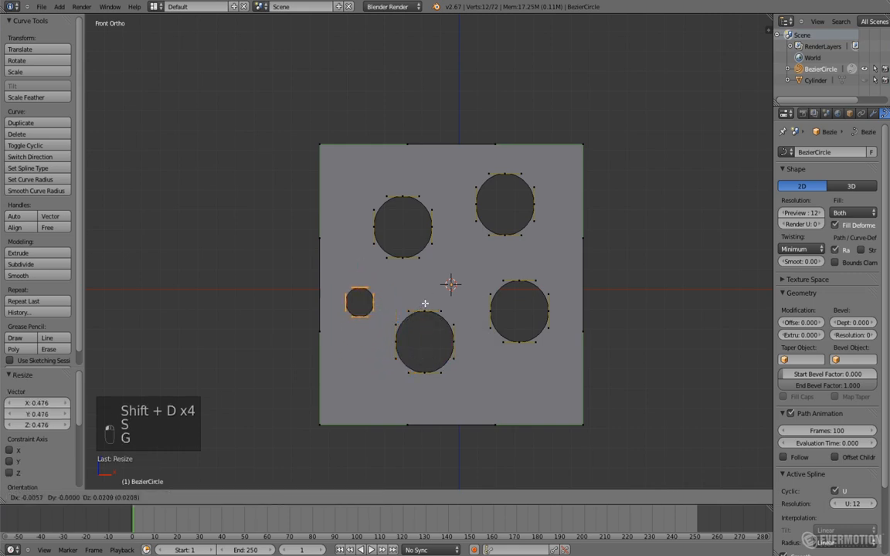
Convert the five-holed curve square to a mesh with Alt+C, then delete it
{"action": "key", "text": "Tab"}
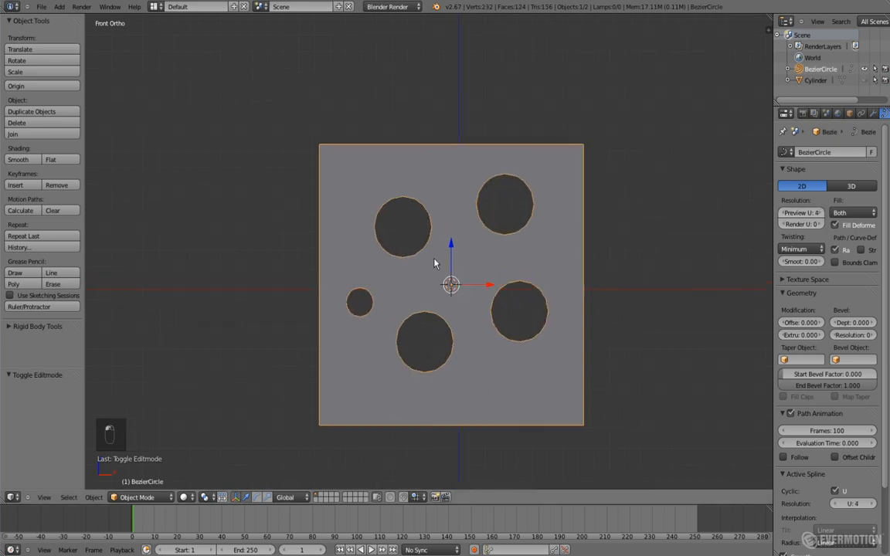
{"action": "key", "text": "Tab"}
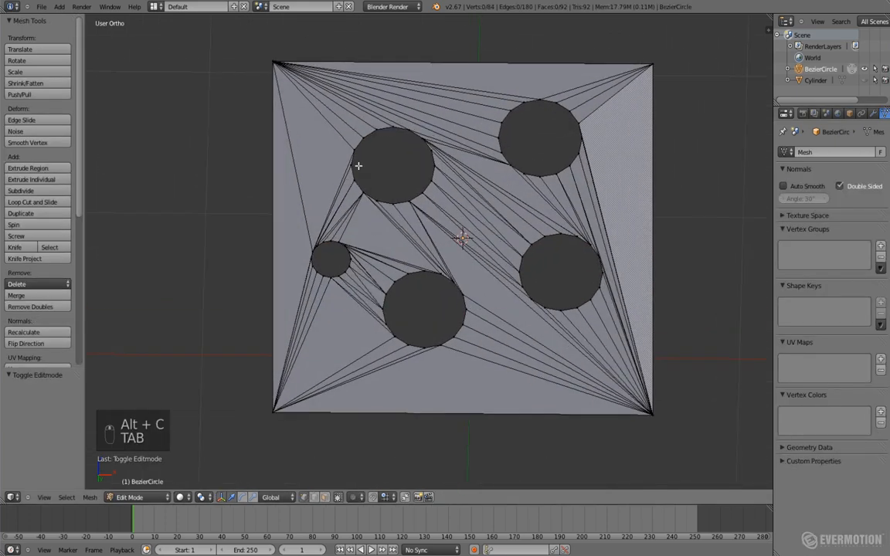
{"action": "key", "text": "Tab"}
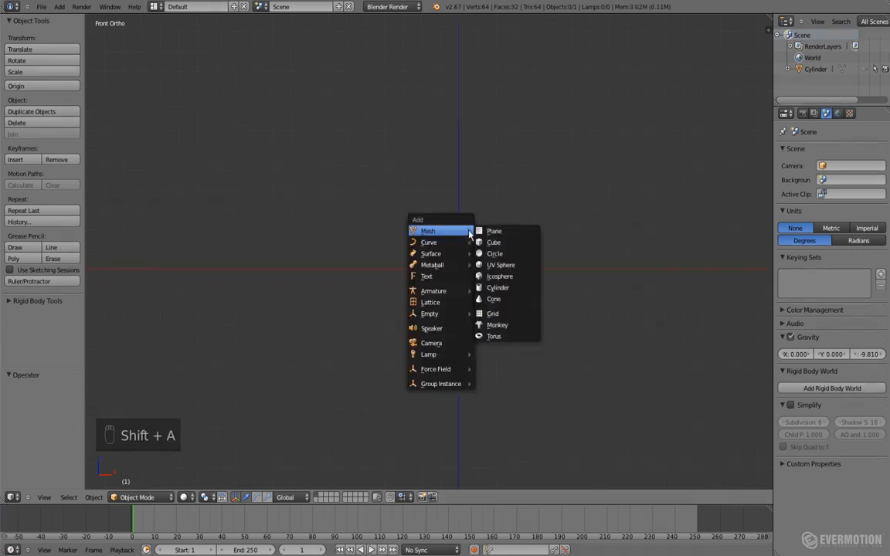
Add a tall cylinder and a circle facing it in front view
{"action": "left_click", "coordinate": [498, 287]}
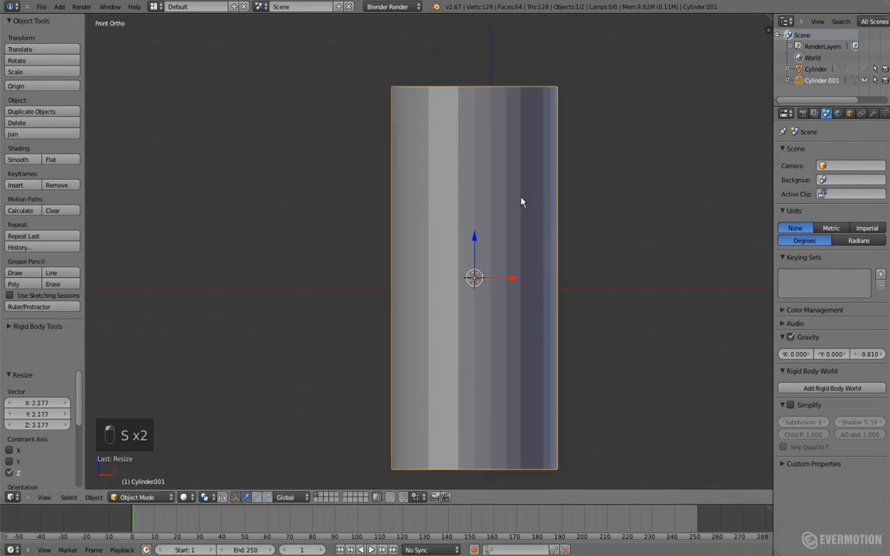
{"action": "key", "text": "Tab"}
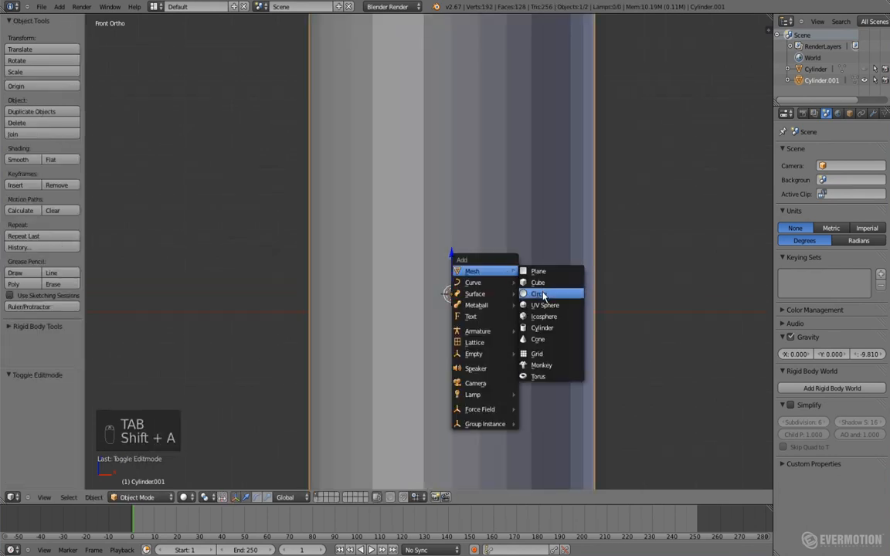
{"action": "left_click", "coordinate": [540, 293]}
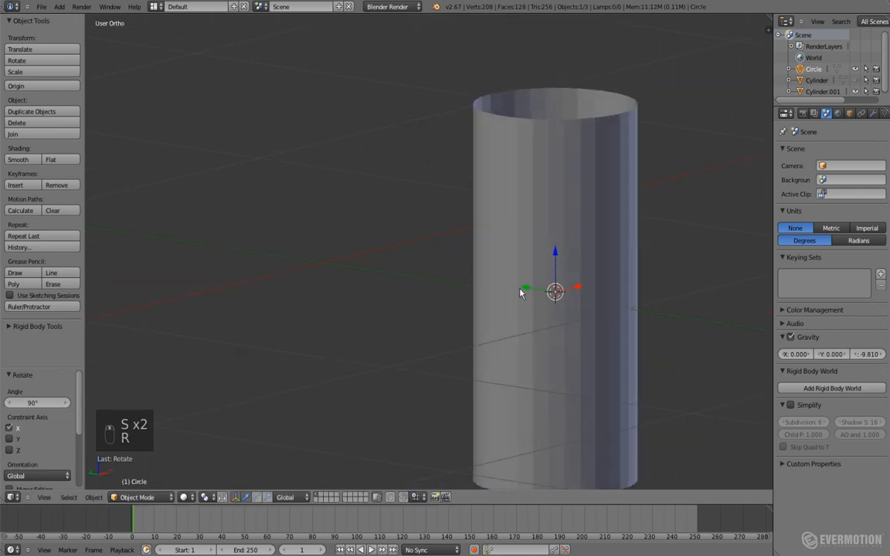
{"action": "key", "text": "KP_1"}
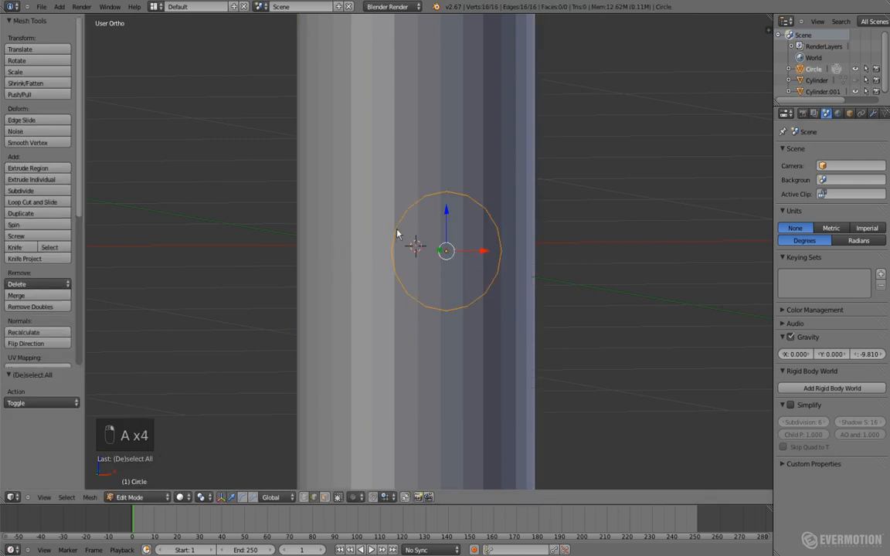
{"action": "key", "text": "Tab"}
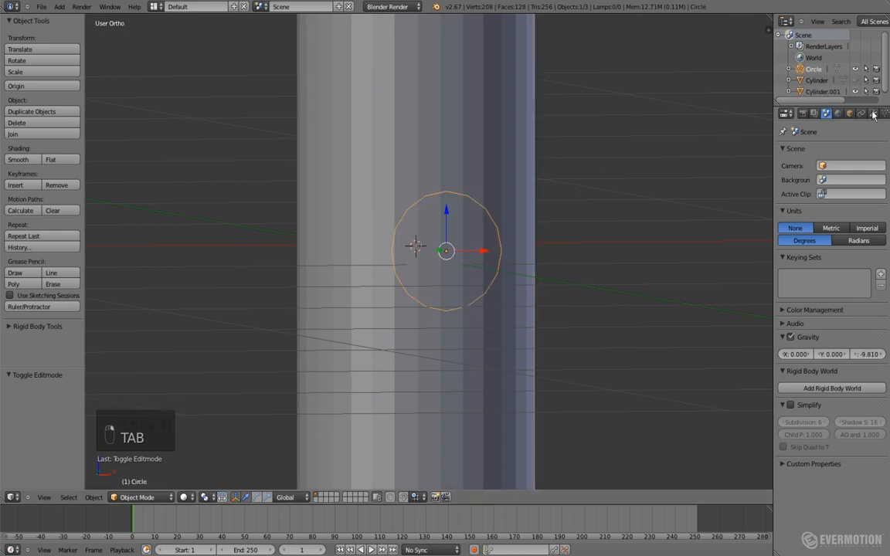
Add a Shrinkwrap modifier on the circle targeting the cylinder in Project mode
{"action": "left_click", "coordinate": [874, 114]}
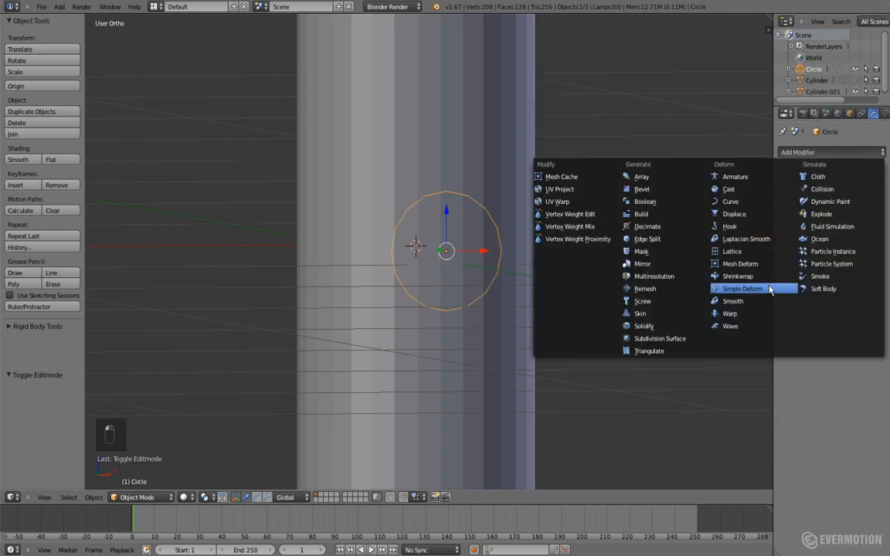
{"action": "left_click", "coordinate": [738, 276]}
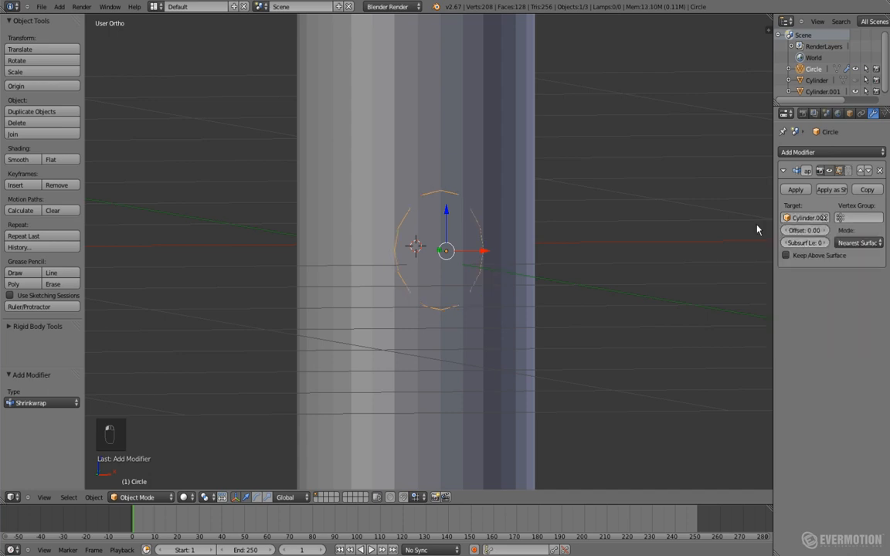
{"action": "left_click_drag", "start_coordinate": [447, 251], "coordinate": [352, 243]}
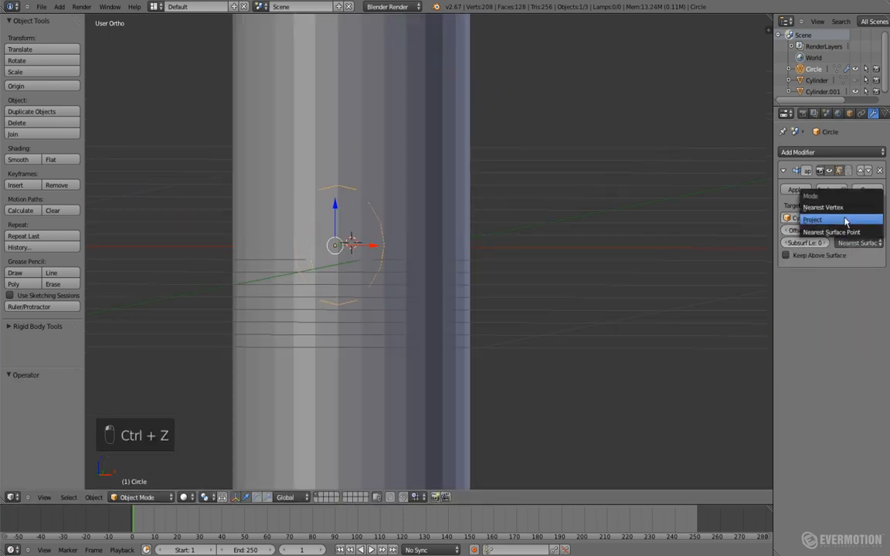
{"action": "left_click", "coordinate": [821, 206]}
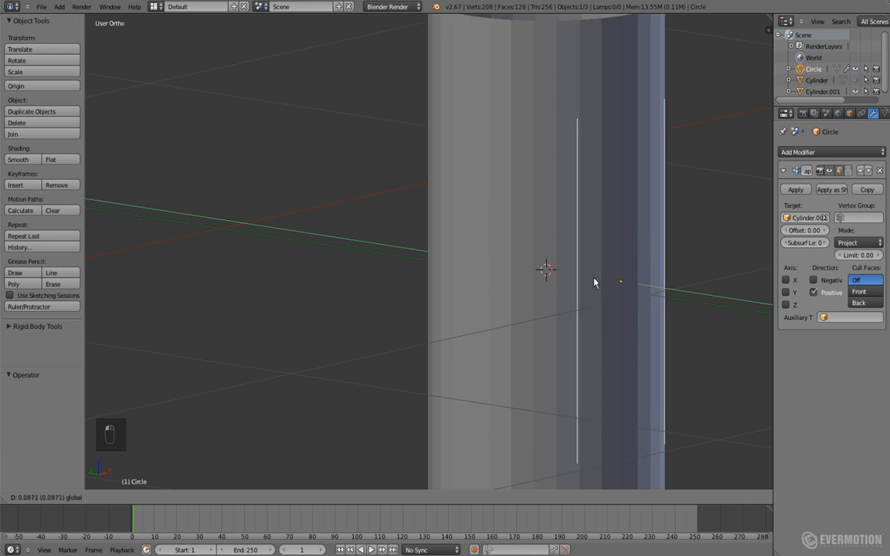
{"action": "key", "text": "Tab"}
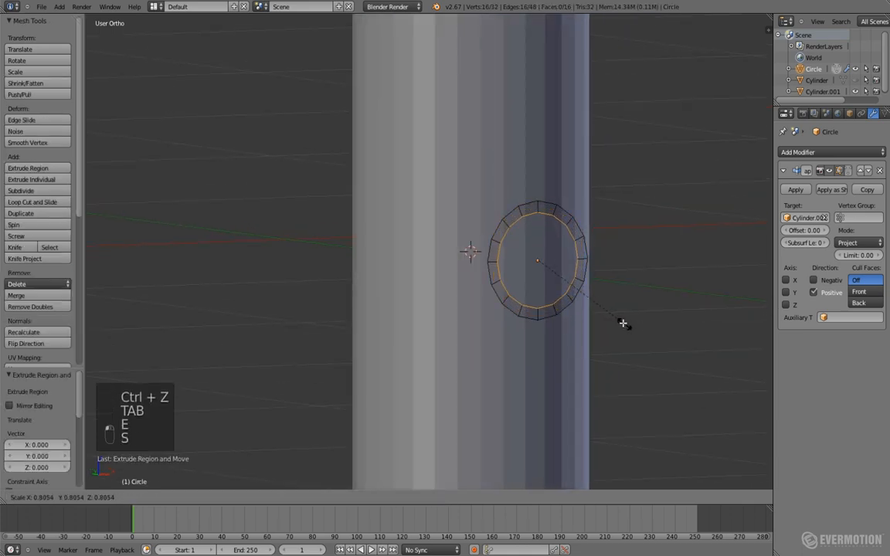
Extrude the projected circle into a ring and join it with the tall cylinder
{"action": "key", "text": "Tab"}
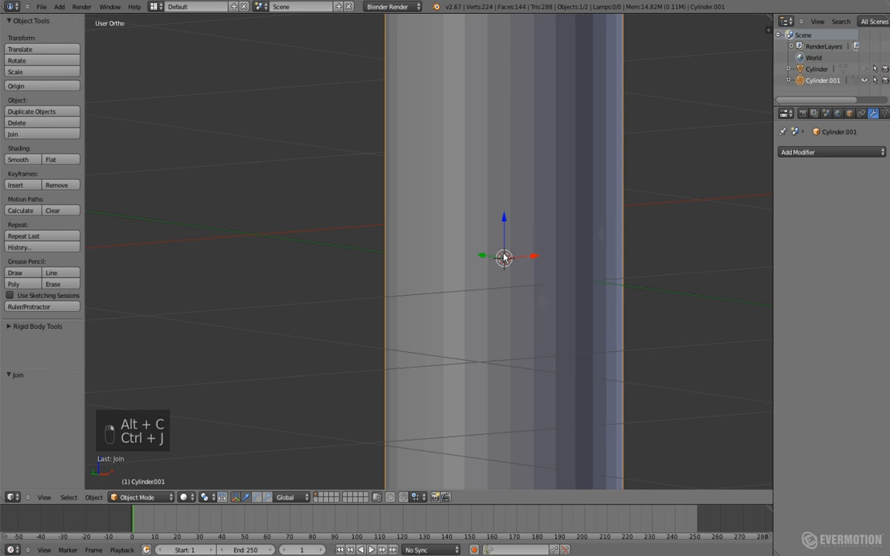
Loop-cut then delete the ring-bearing cylinder and bring up the Add Mesh list
{"action": "key", "text": "Tab"}
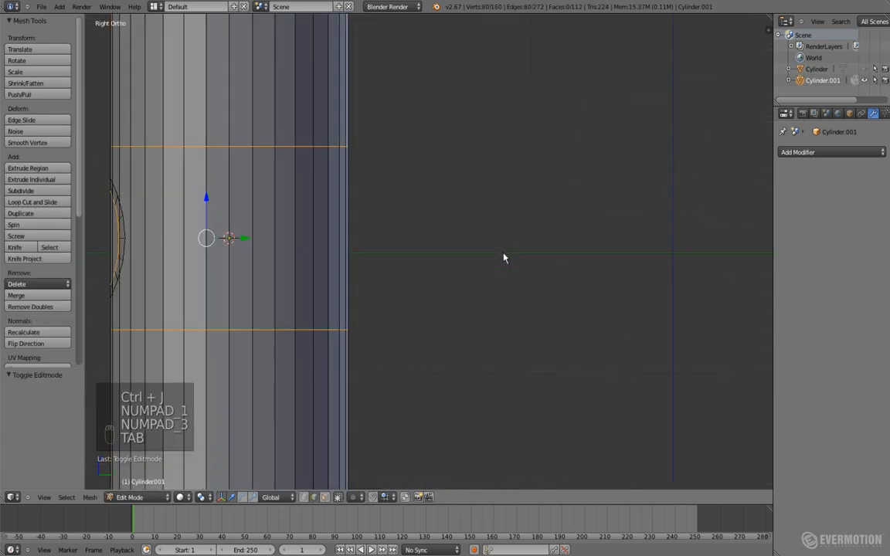
{"action": "key", "text": "KP_1"}
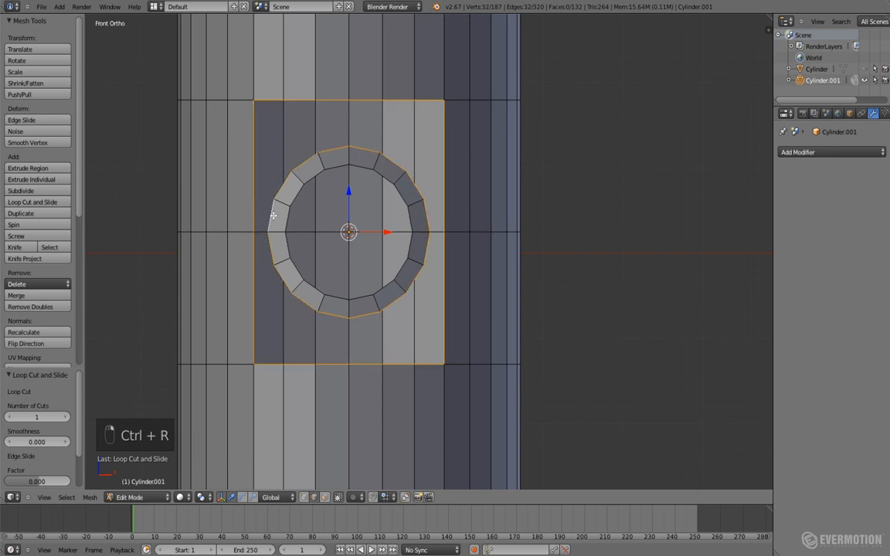
{"action": "key", "text": "W"}
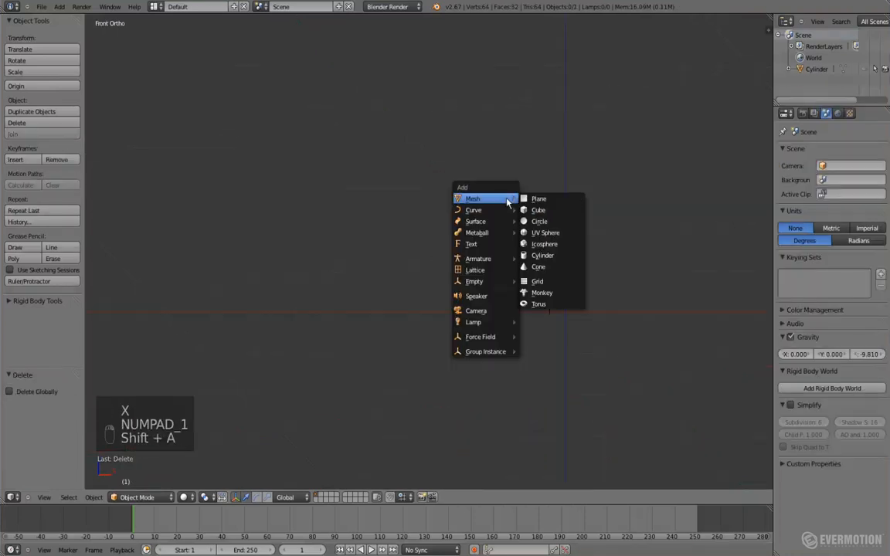
Add a new cylinder stretched along Z and a 16-vertex circle at its centre
{"action": "left_click", "coordinate": [542, 255]}
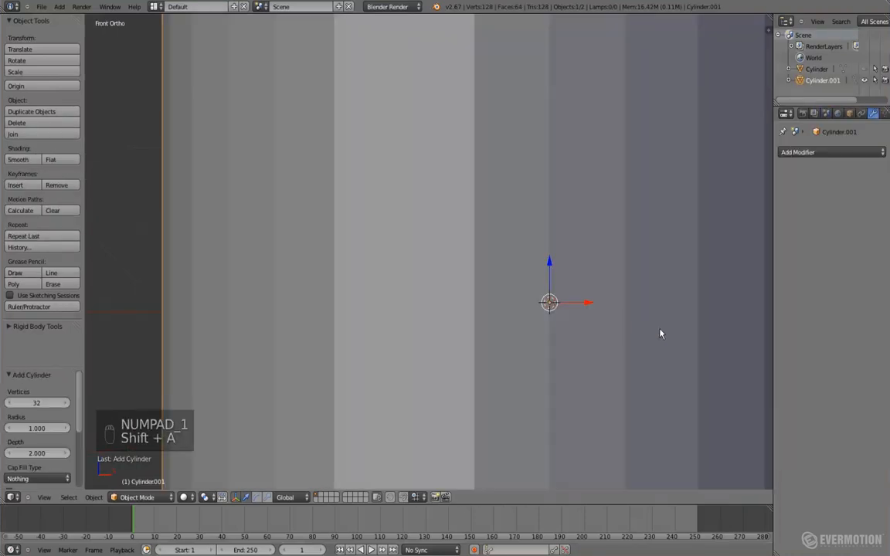
{"action": "key", "text": "s"}
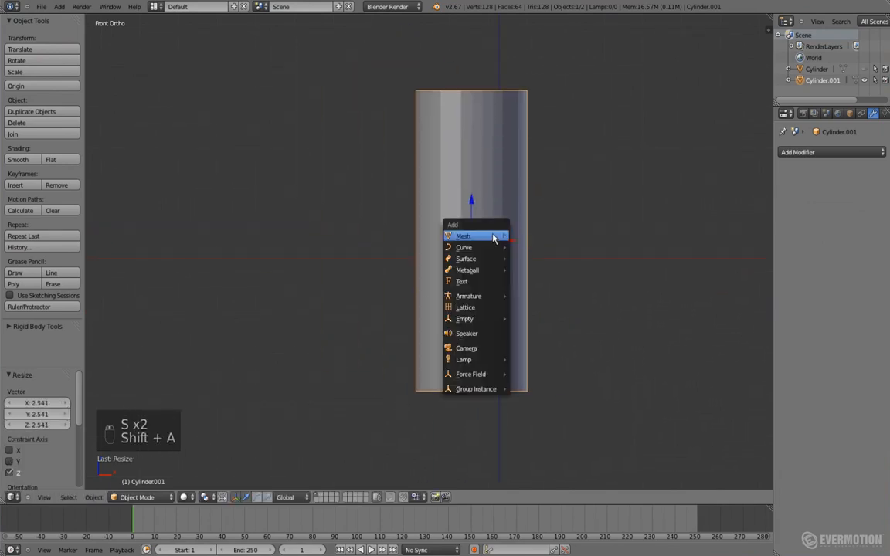
{"action": "left_click", "coordinate": [475, 236]}
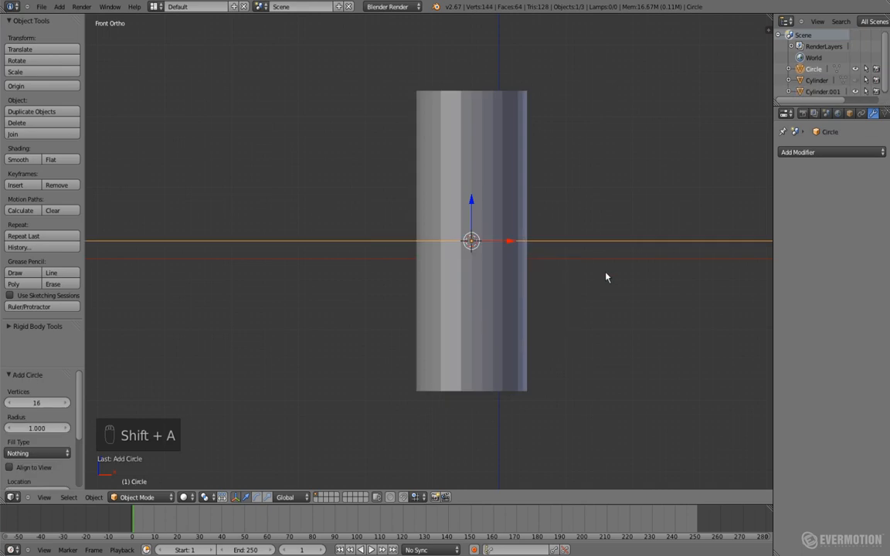
View the scene from the front and start editing the circle's mesh
{"action": "key", "text": "s"}
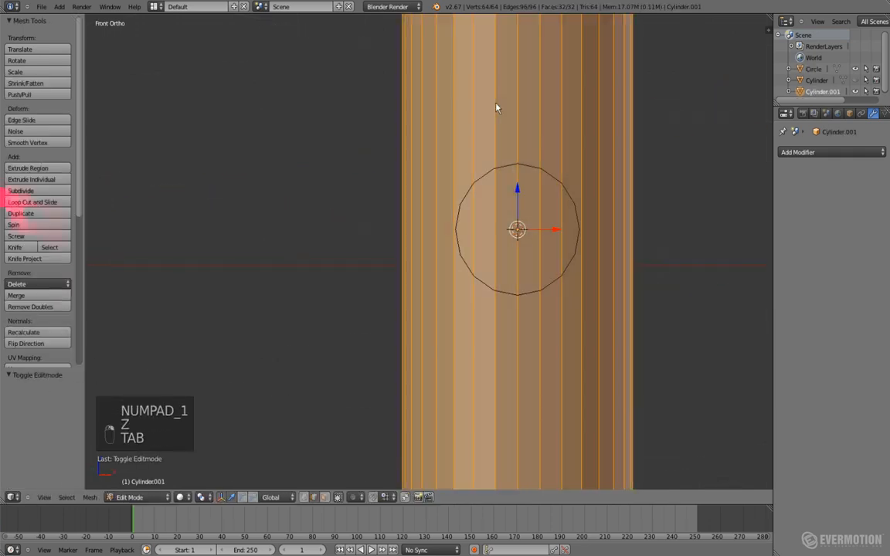
{"action": "key", "text": "Tab"}
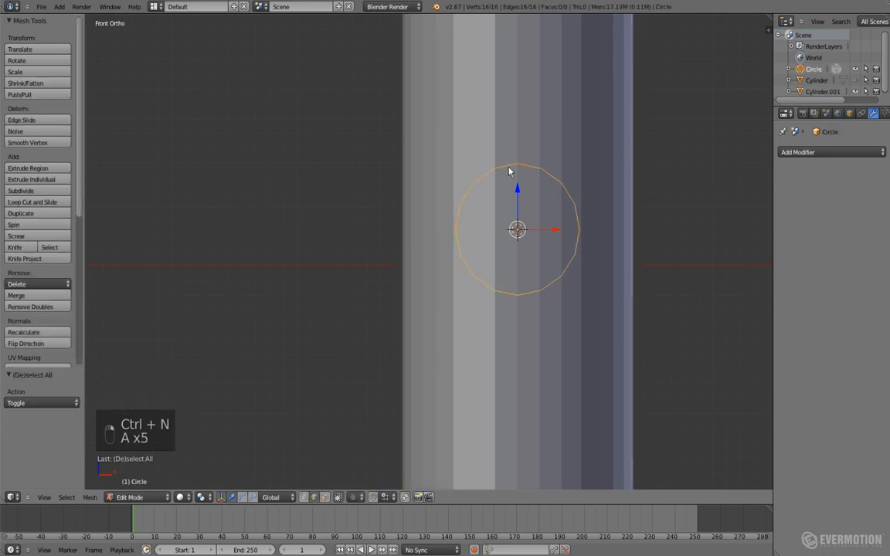
{"action": "key", "text": "Tab"}
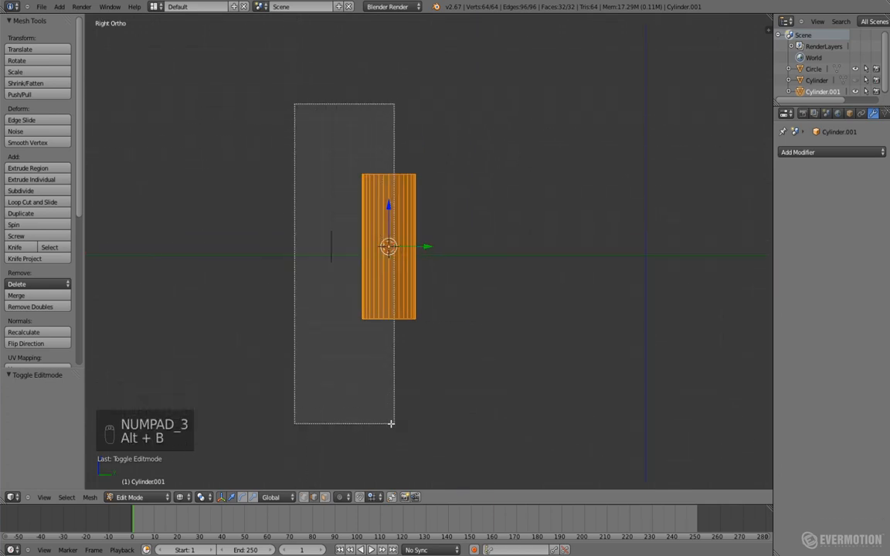
Knife-cut the circle outline into the cylinder's front faces and delete the guide circle
{"action": "key", "text": "KP_1"}
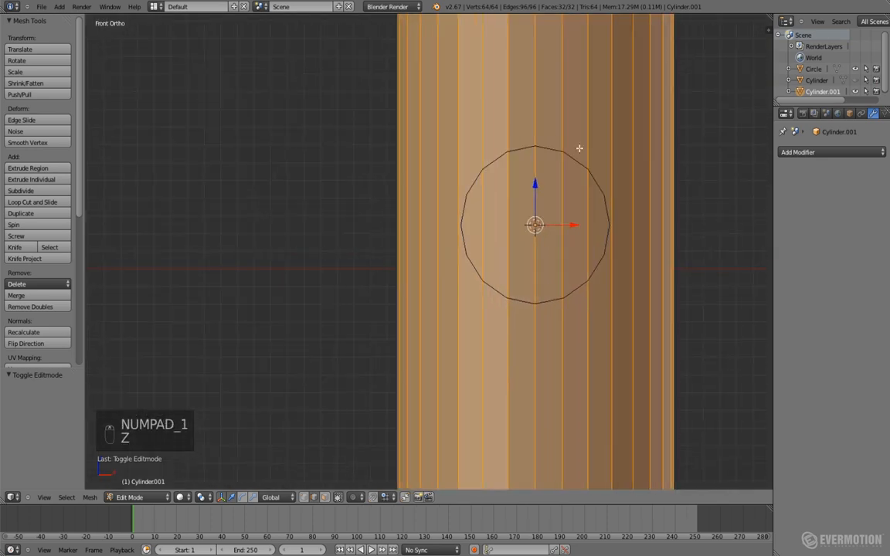
{"action": "key", "text": "k"}
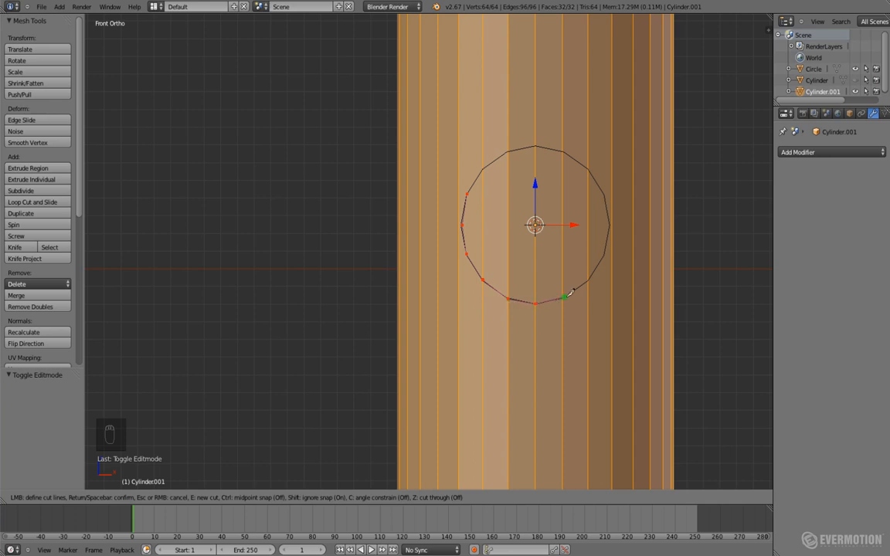
{"action": "mouse_move", "coordinate": [617, 260]}
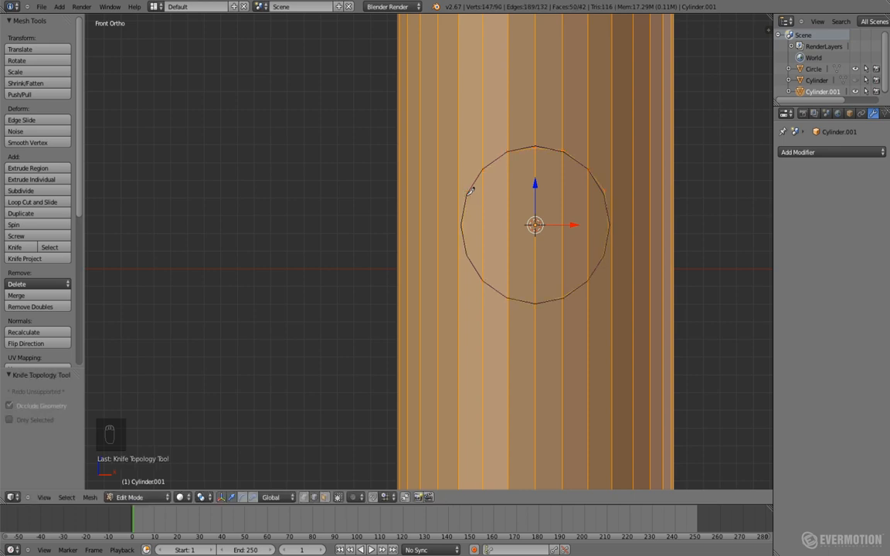
{"action": "key", "text": "Tab"}
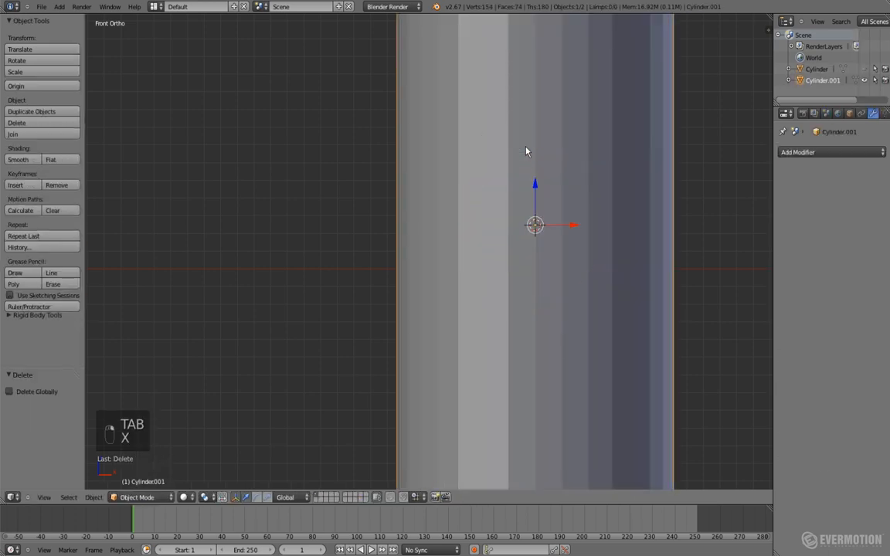
Delete the faces inside the cut outline and round it with To Sphere, opening the hole
{"action": "key", "text": "Tab"}
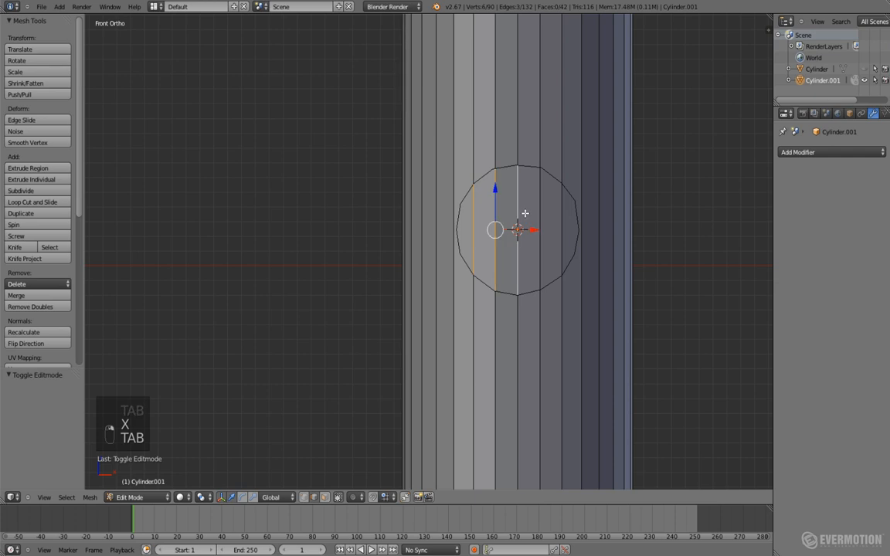
{"action": "key", "text": "x"}
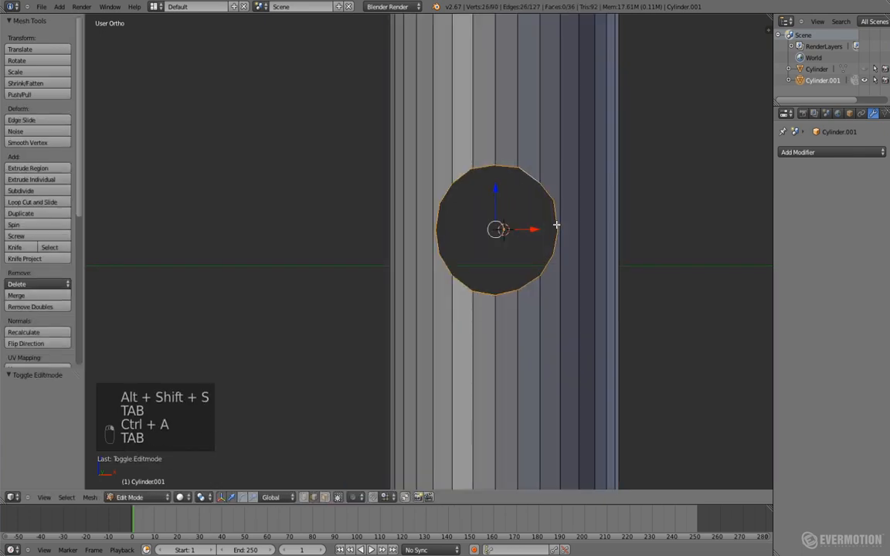
{"action": "key", "text": "Tab"}
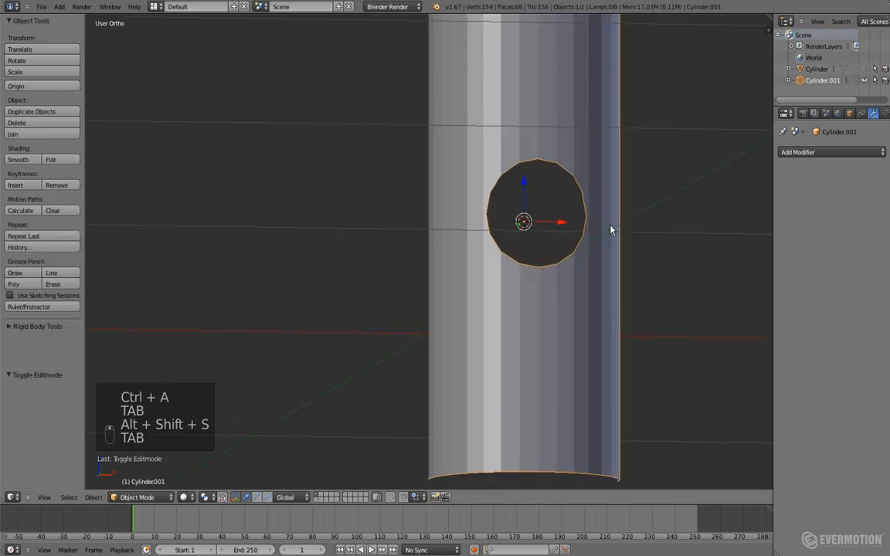
Merge stray hole-edge vertices into their neighbours with Merge At Last
{"action": "key", "text": "Tab"}
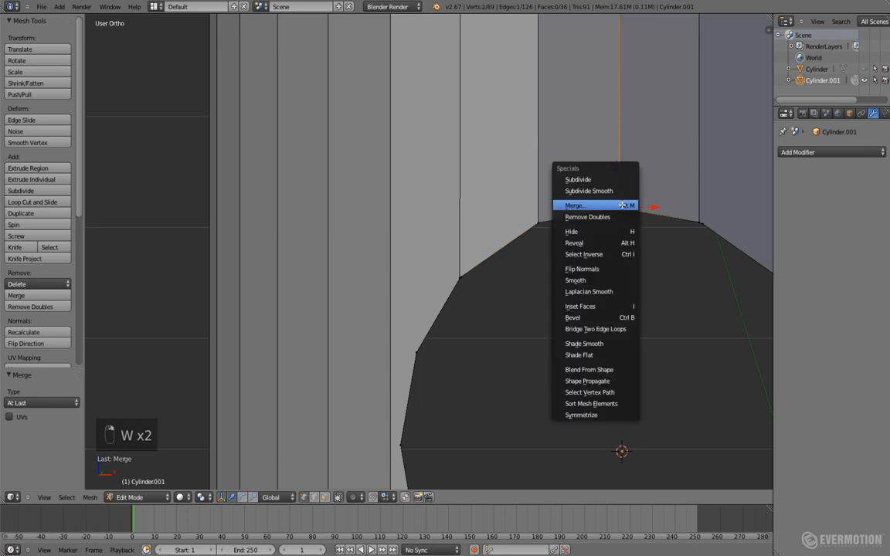
{"action": "left_click", "coordinate": [575, 205]}
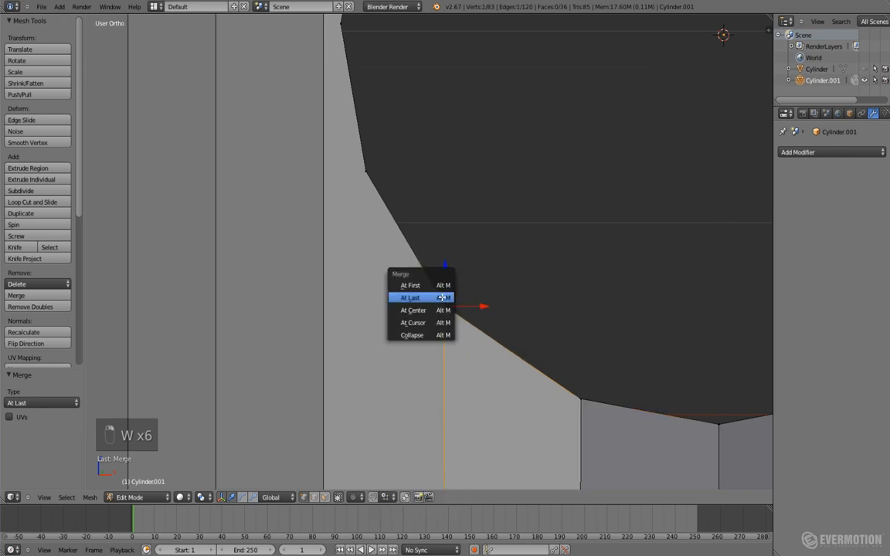
{"action": "left_click", "coordinate": [415, 297]}
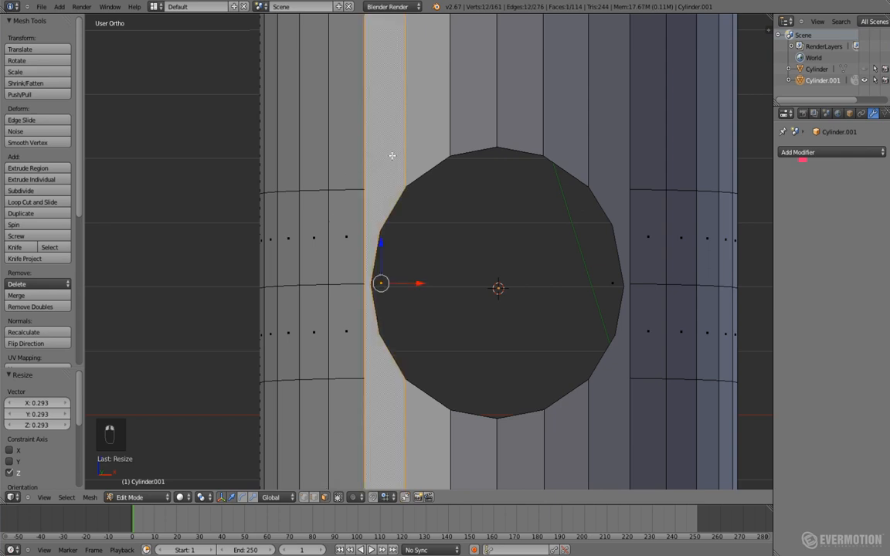
Delete only the faces of the strips flanking the hole, keeping their edges
{"action": "key", "text": "x"}
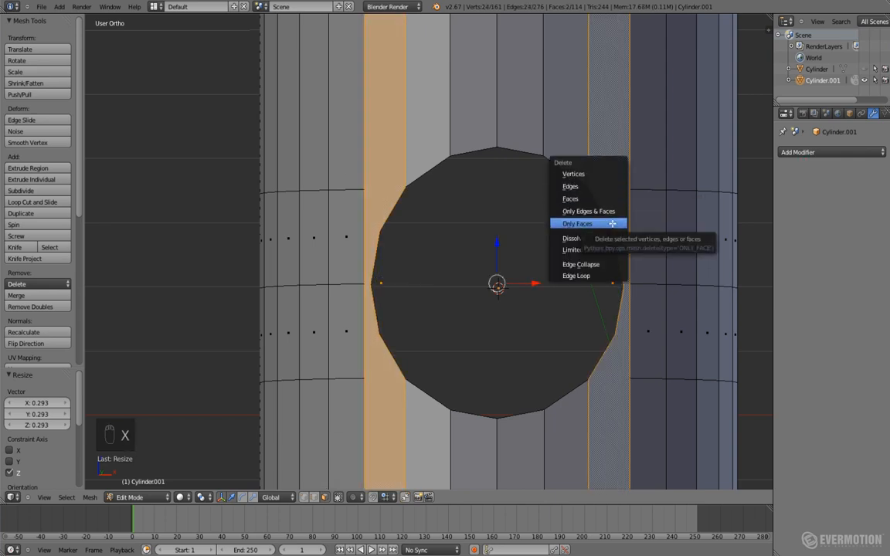
{"action": "left_click", "coordinate": [578, 223]}
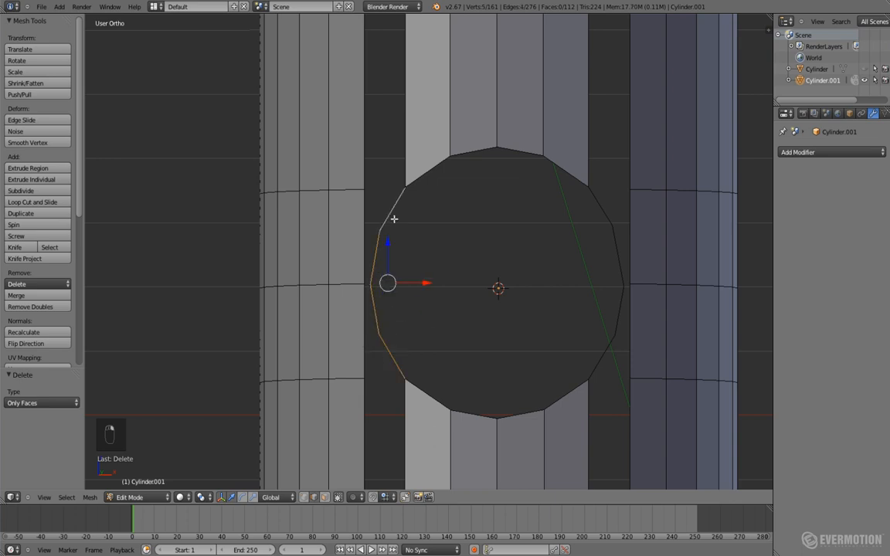
{"action": "mouse_move", "coordinate": [388, 191]}
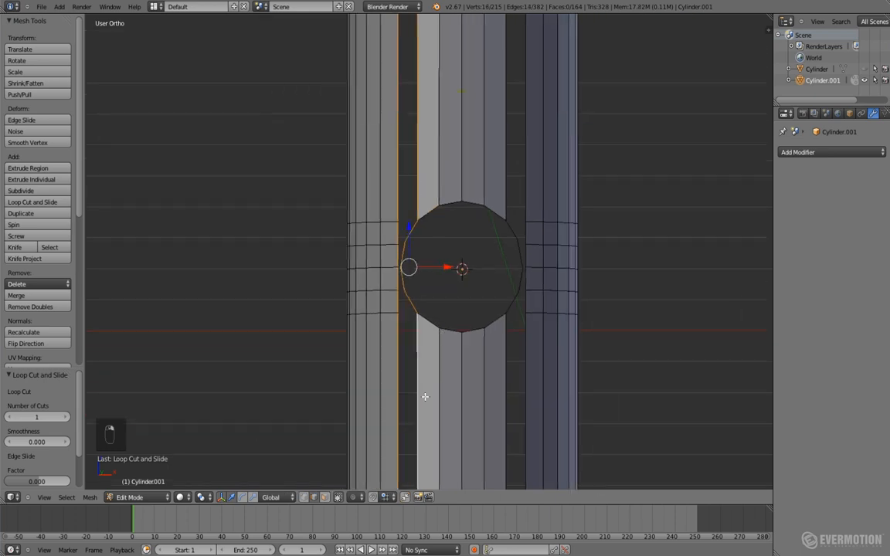
Fill new quad faces between the hole rim and edge loops, then select all to review
{"action": "key", "text": "w"}
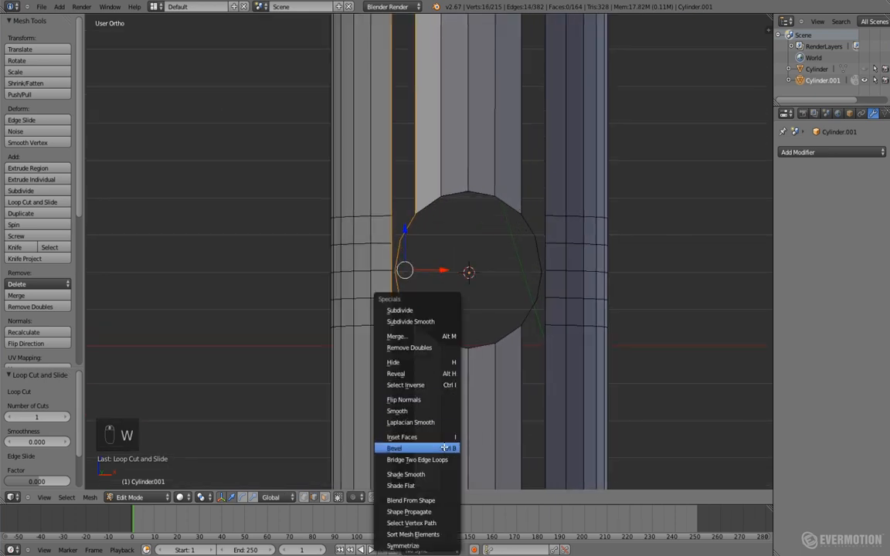
{"action": "left_click", "coordinate": [414, 461]}
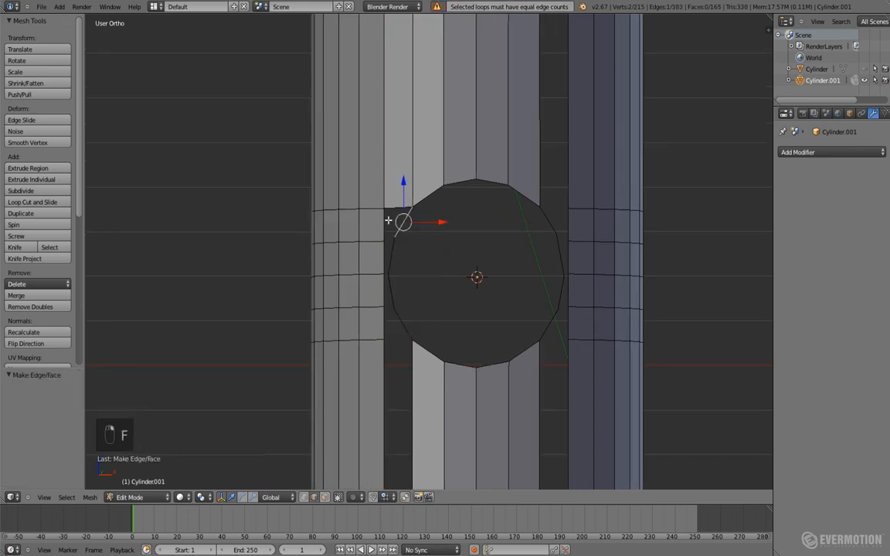
{"action": "key", "text": "F"}
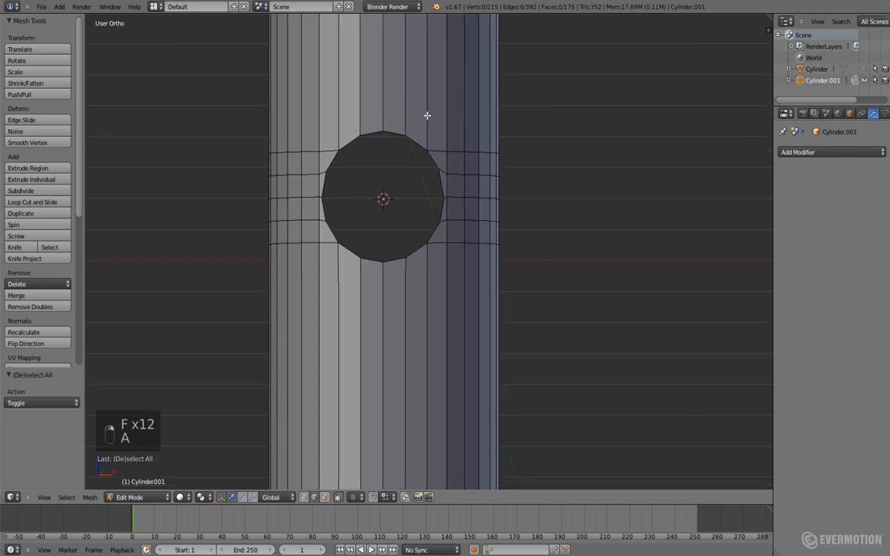
{"action": "key", "text": "a"}
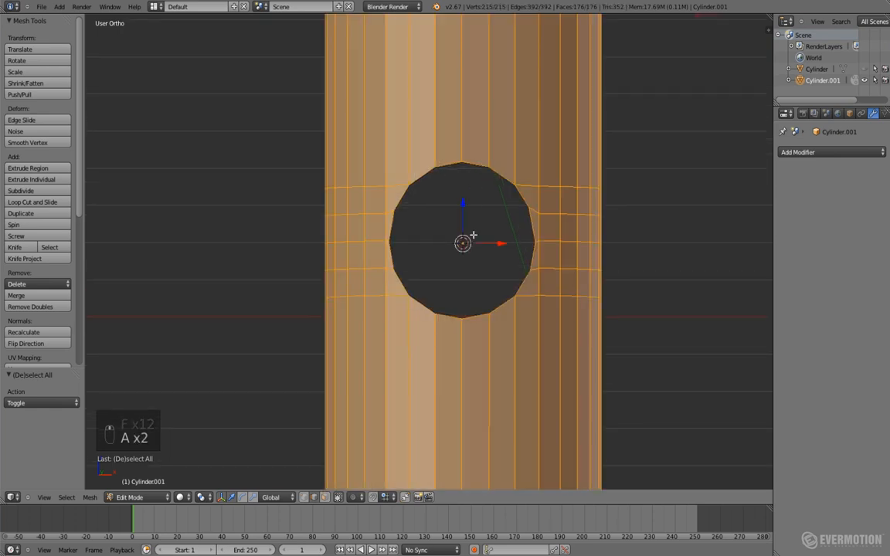